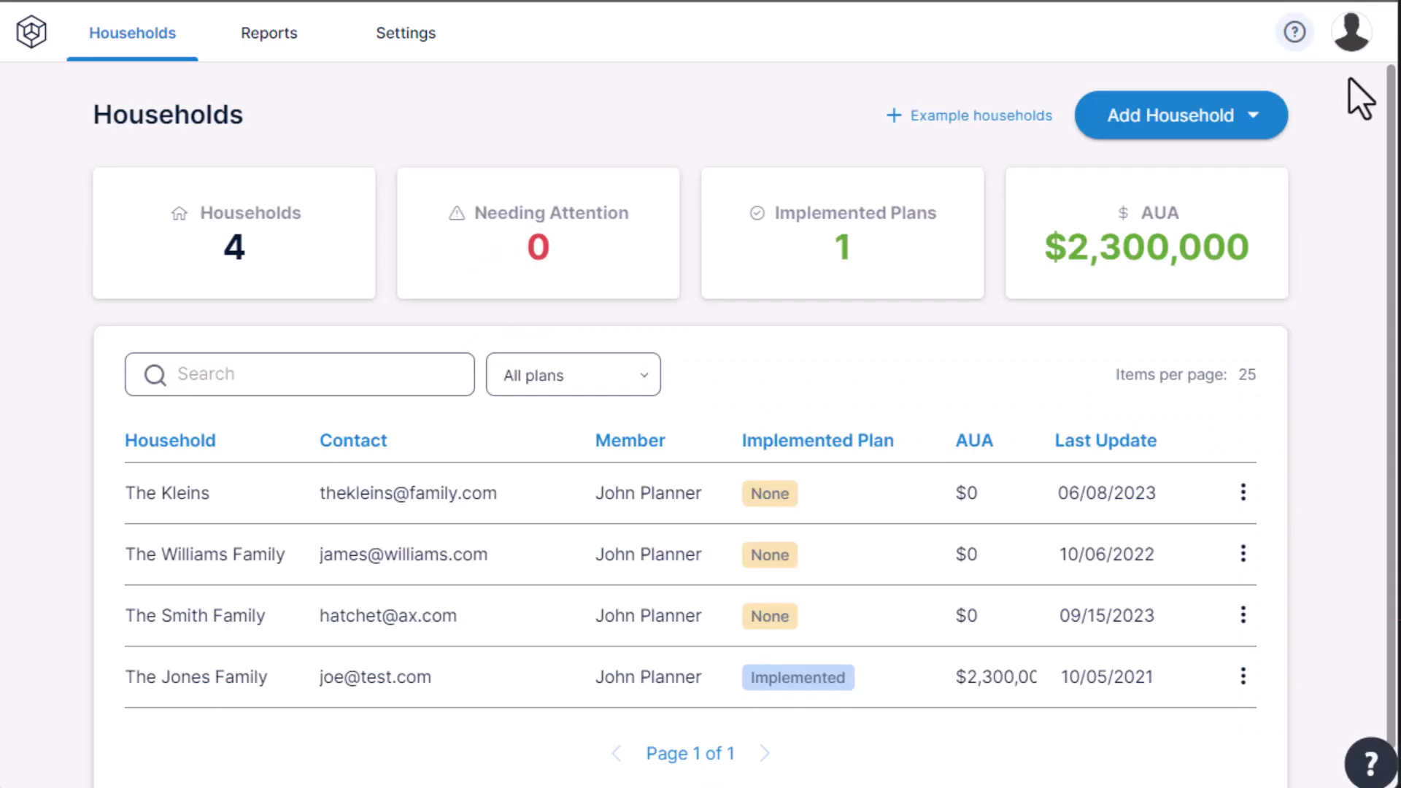
- Reach the Integrations page from the profile avatar's account menu
{"action": "left_click", "coordinate": [1350, 33]}
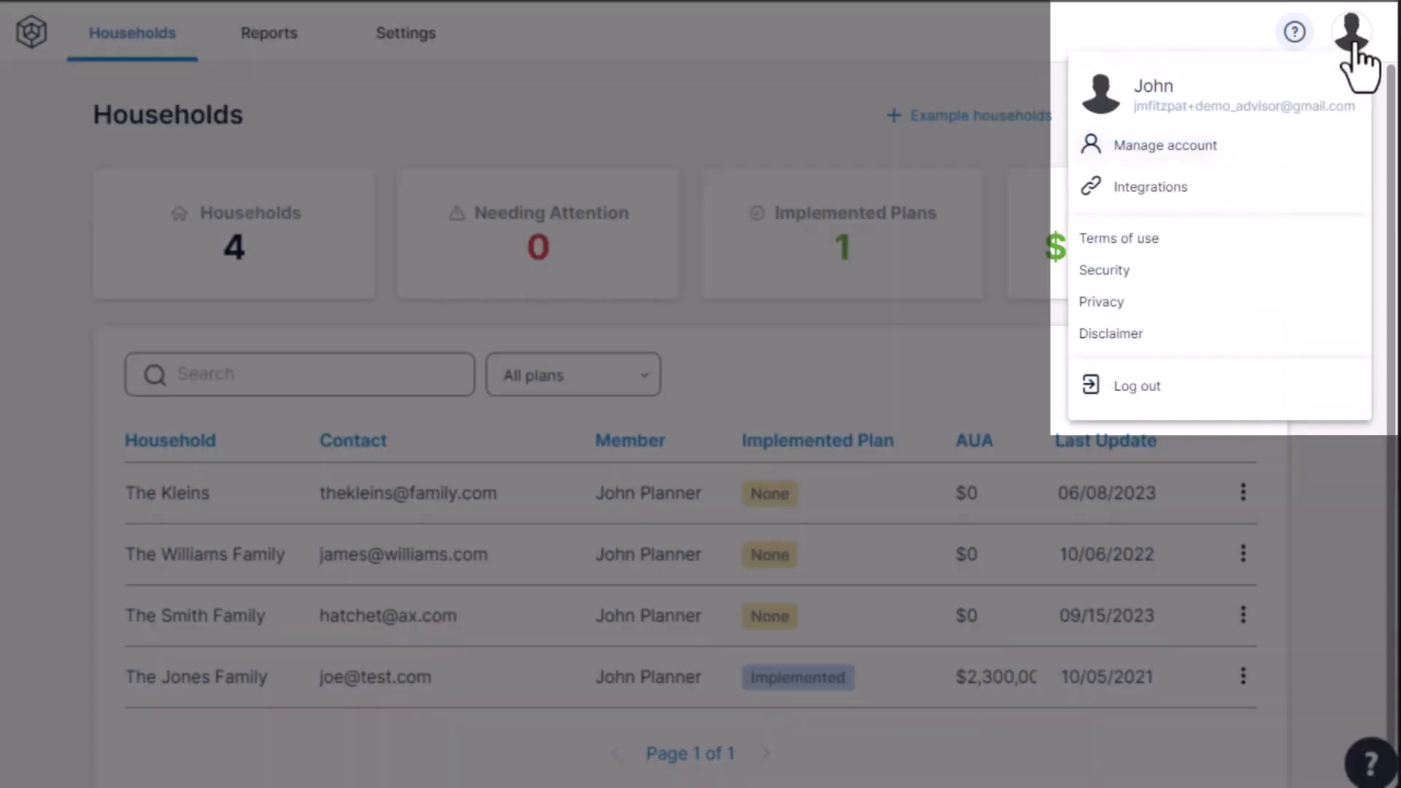
{"action": "mouse_move", "coordinate": [1152, 185]}
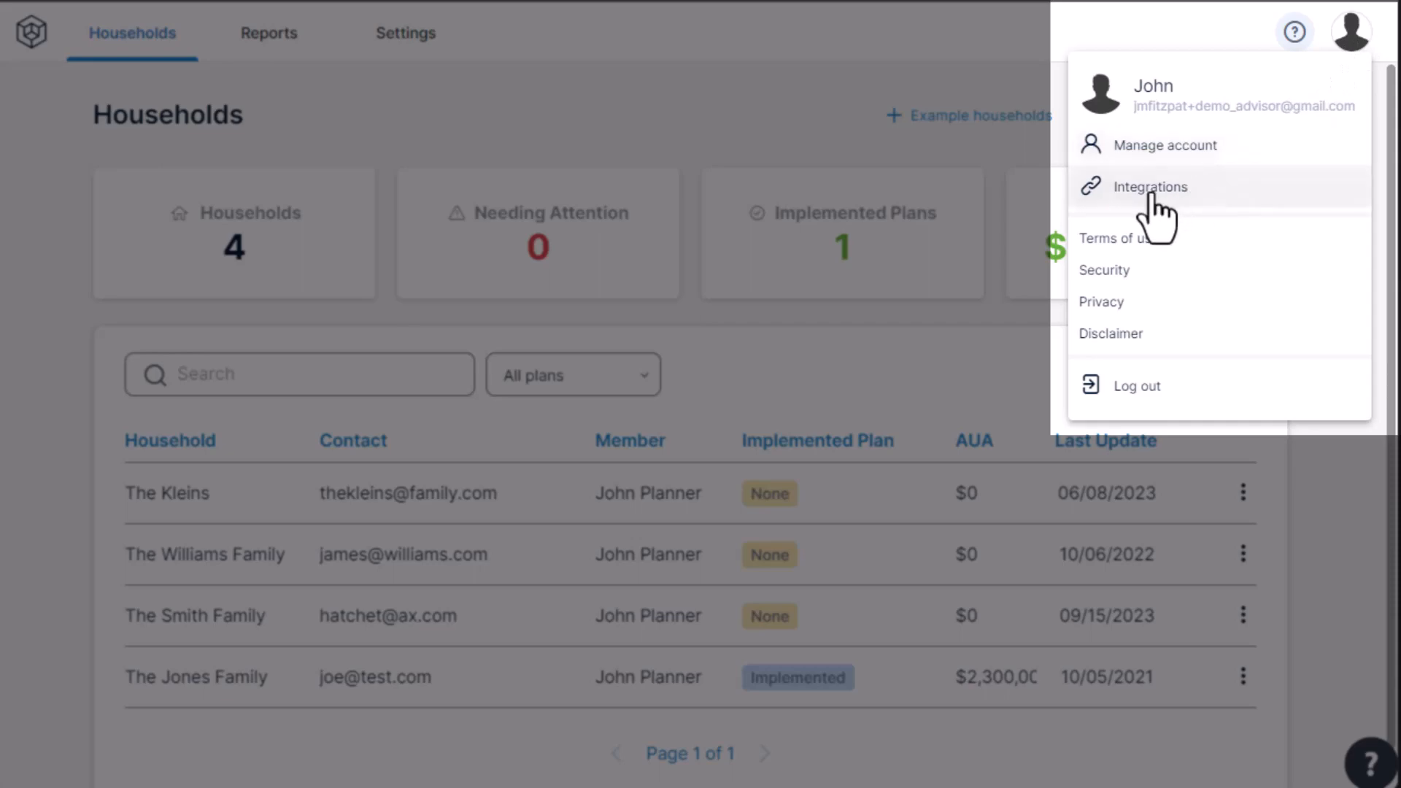
{"action": "left_click", "coordinate": [1150, 185]}
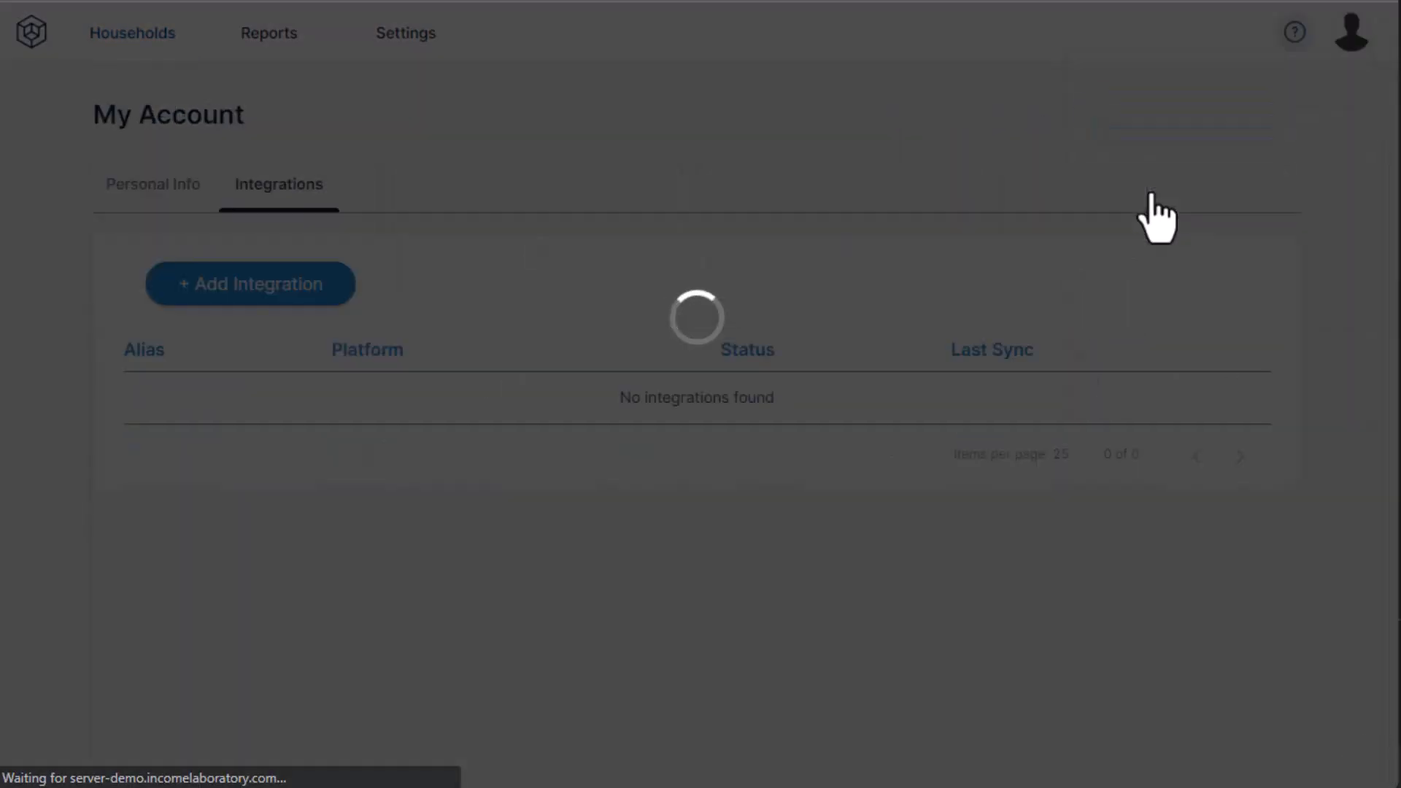
- Create the Smith household for John S with income streams and the mortgage balance entered
{"action": "left_click", "coordinate": [133, 33]}
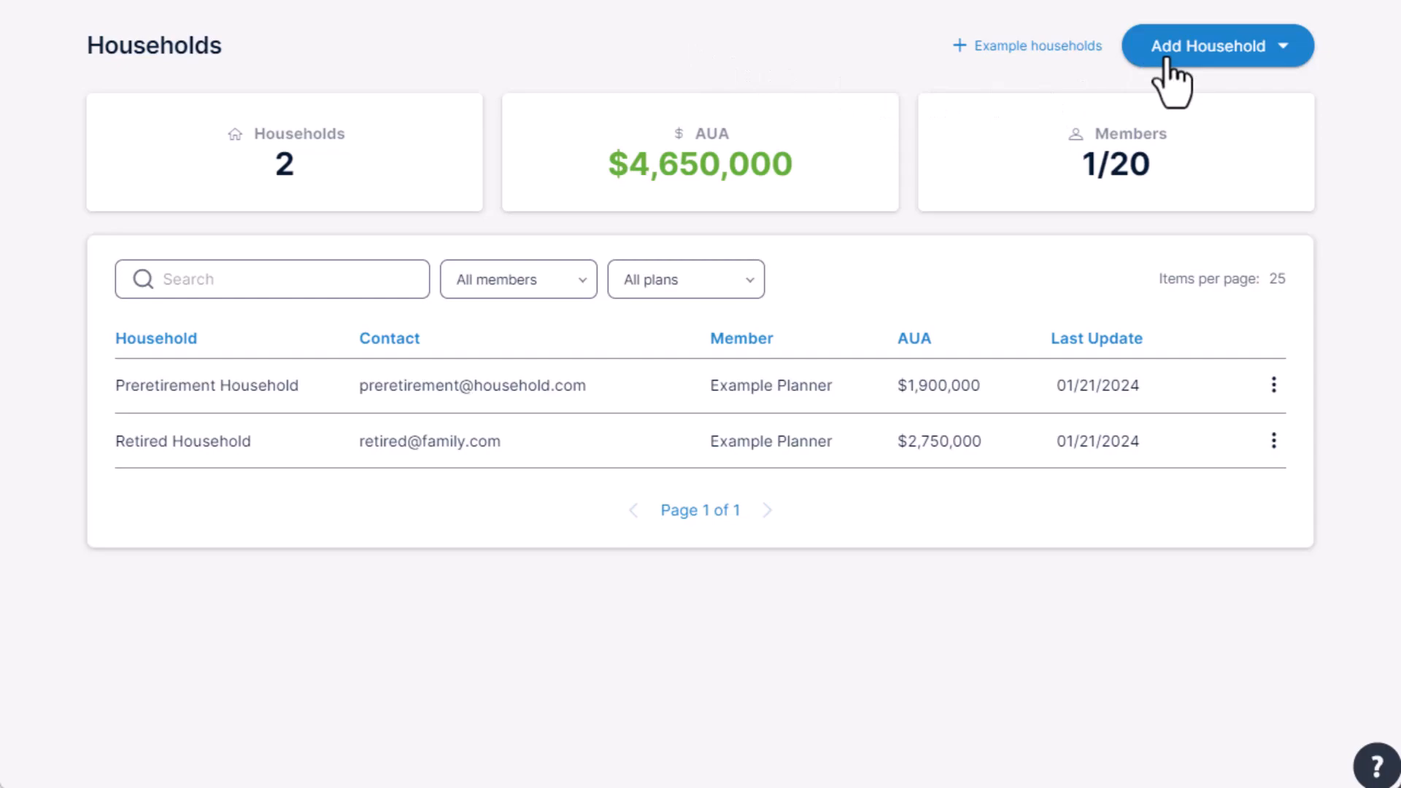
{"action": "left_click", "coordinate": [1206, 45]}
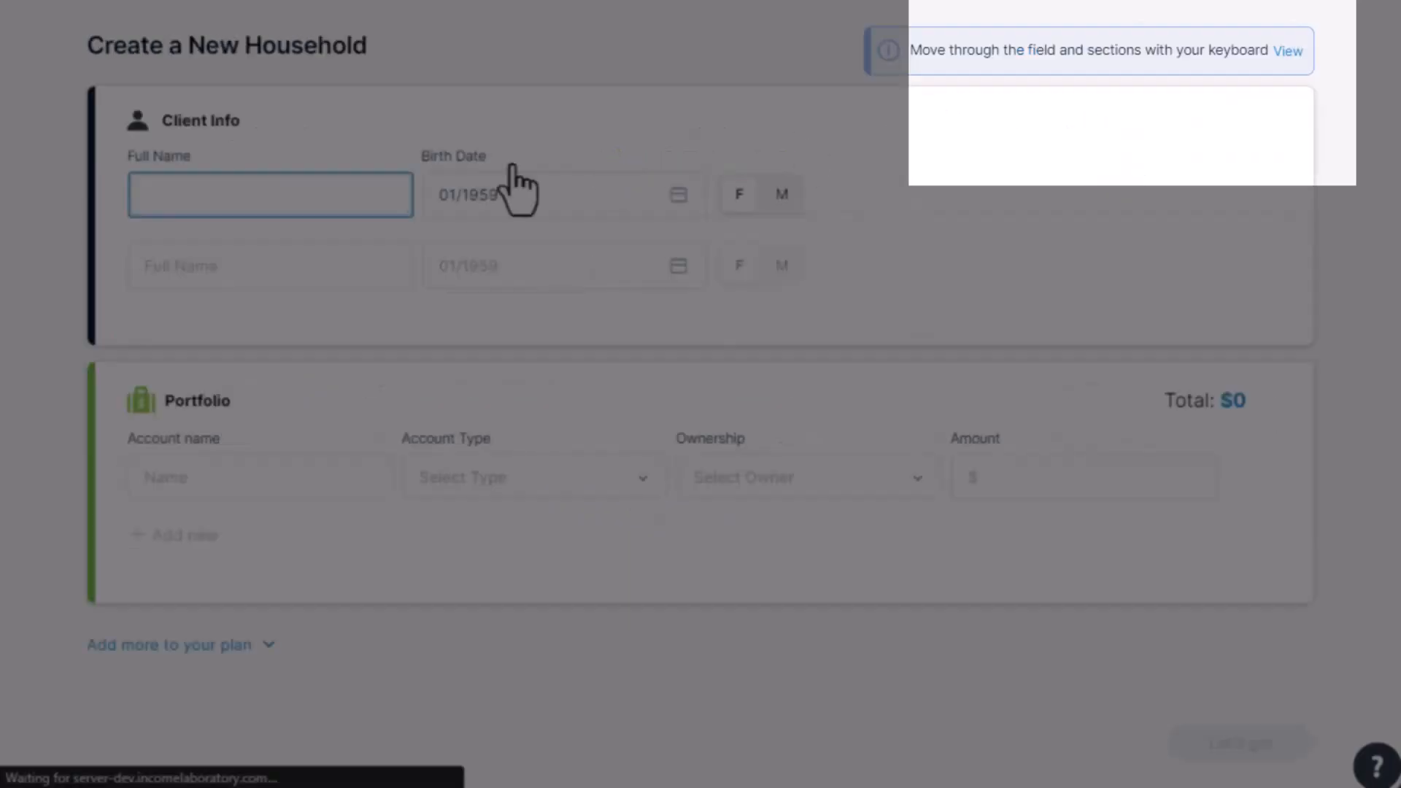
{"action": "type", "text": "John S"}
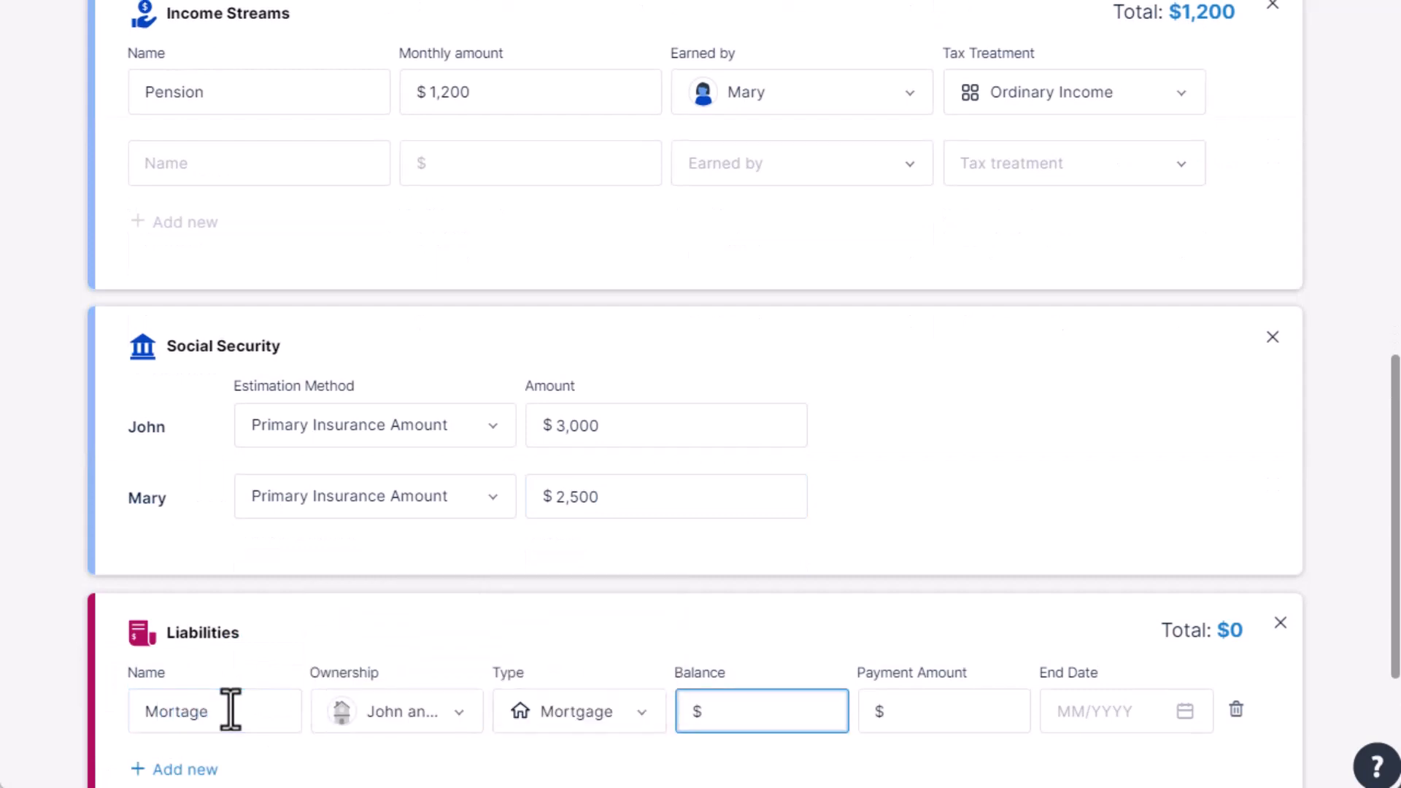
{"action": "left_click", "coordinate": [1116, 711]}
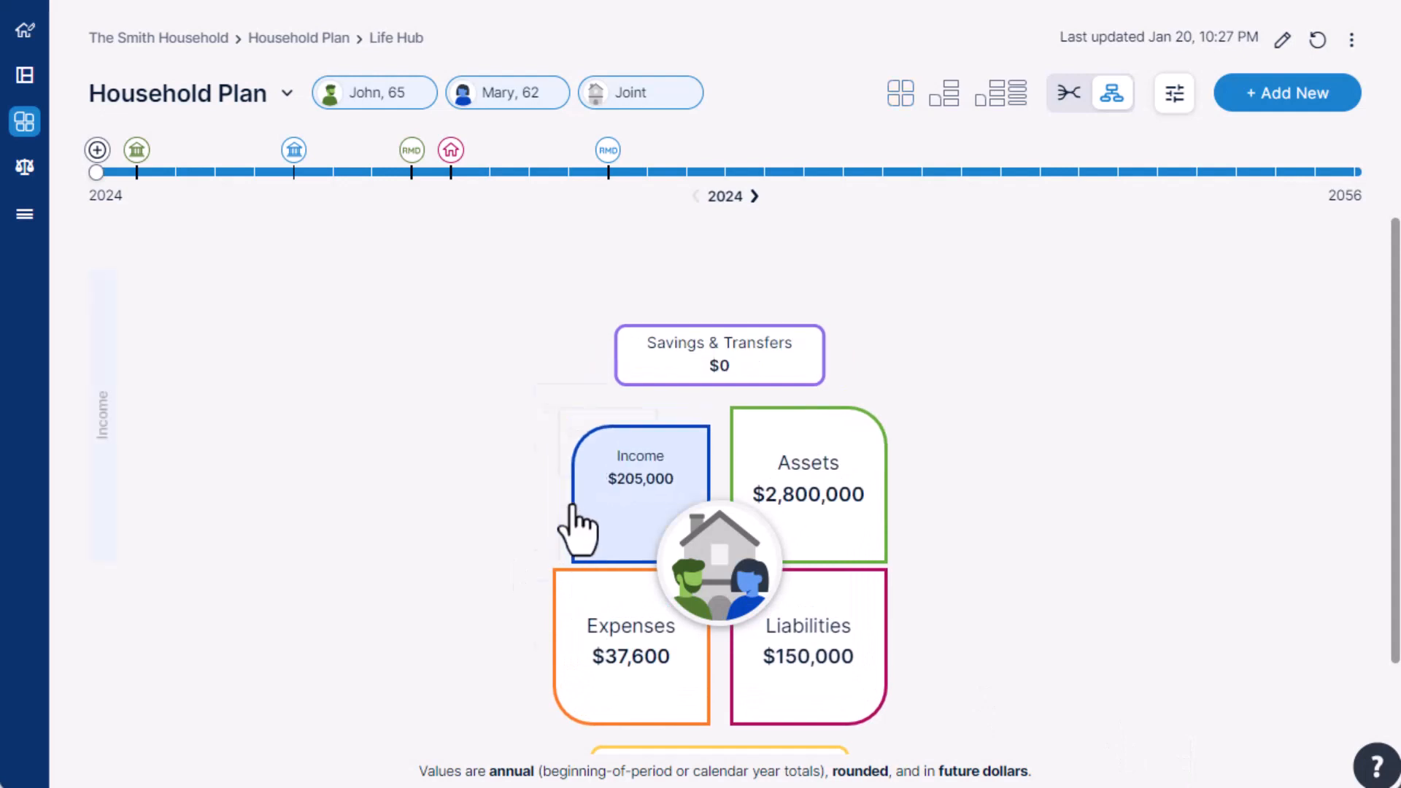
- Expand the Income tile's source breakdown and inspect the Jt Taxable asset panel
{"action": "left_click", "coordinate": [639, 469]}
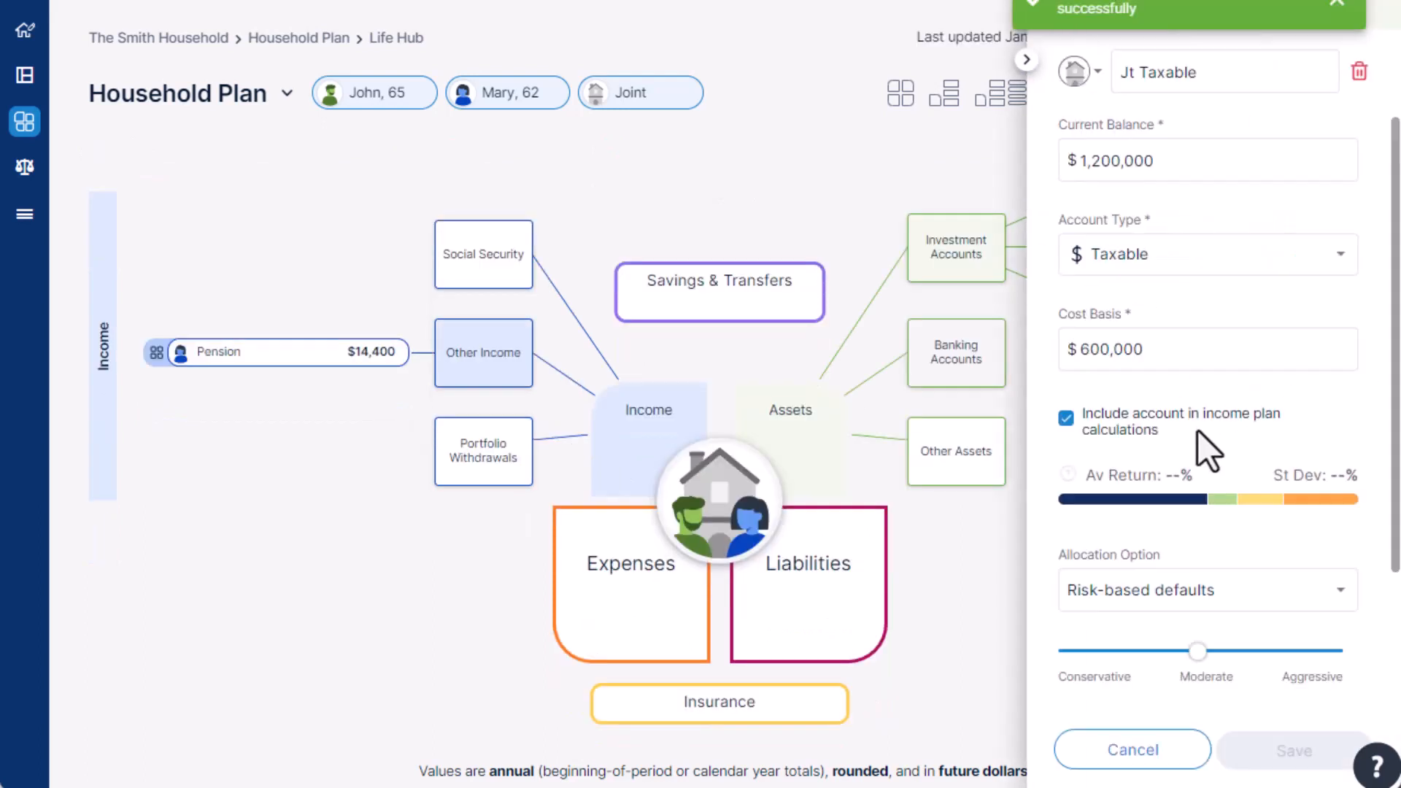
{"action": "left_click", "coordinate": [1207, 349]}
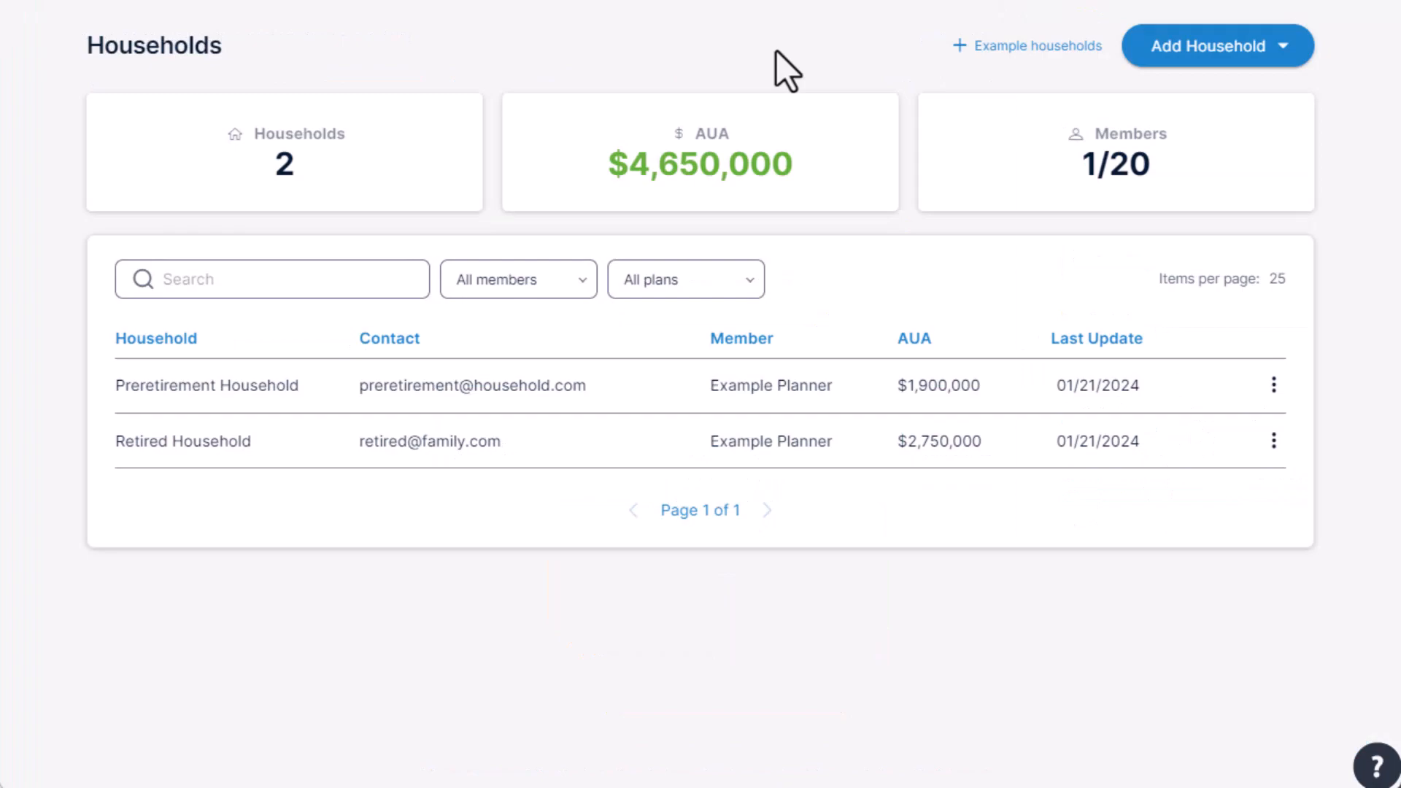
- Quick-create 'The Smith Family' household for John and Mary and save it to start the plan
{"action": "left_click", "coordinate": [1215, 45]}
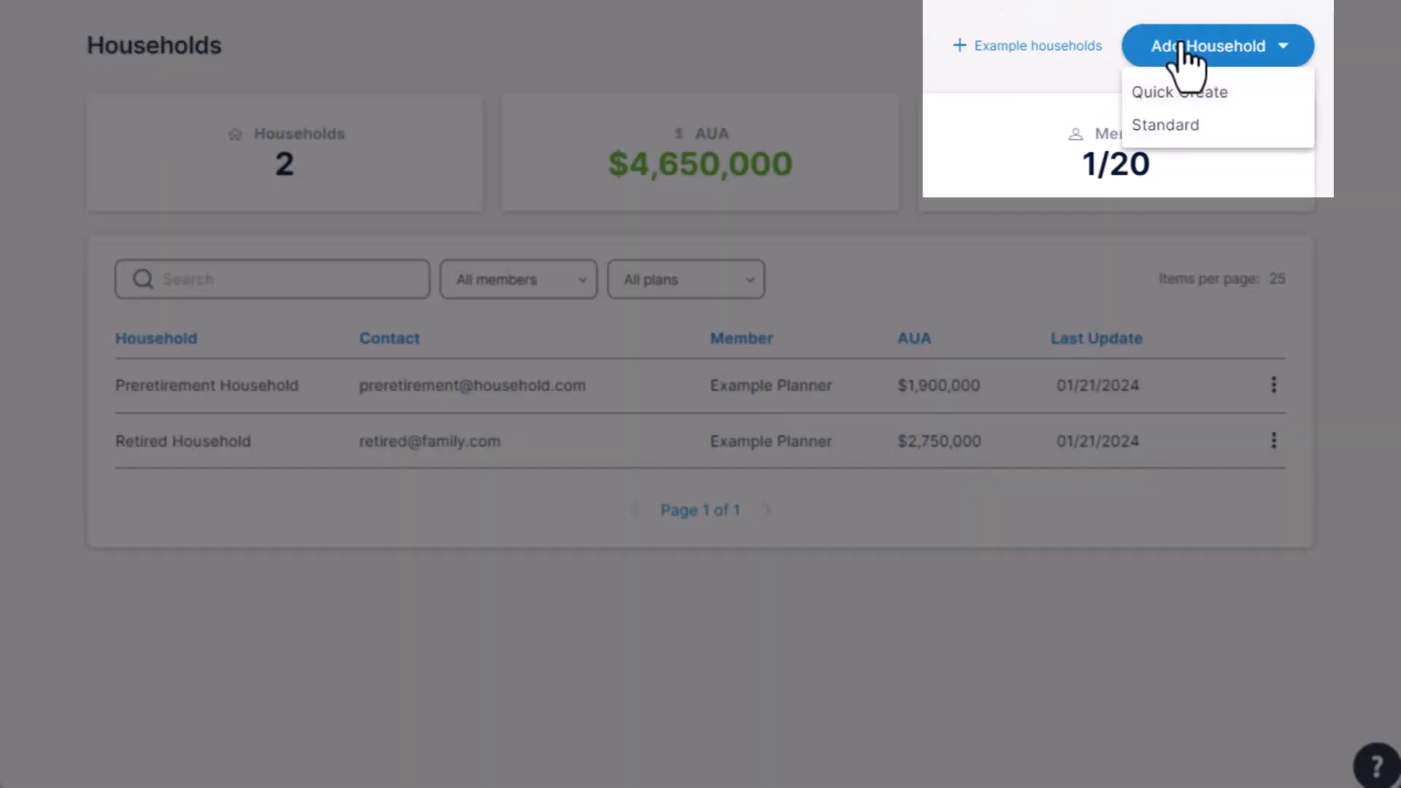
{"action": "left_click", "coordinate": [1164, 124]}
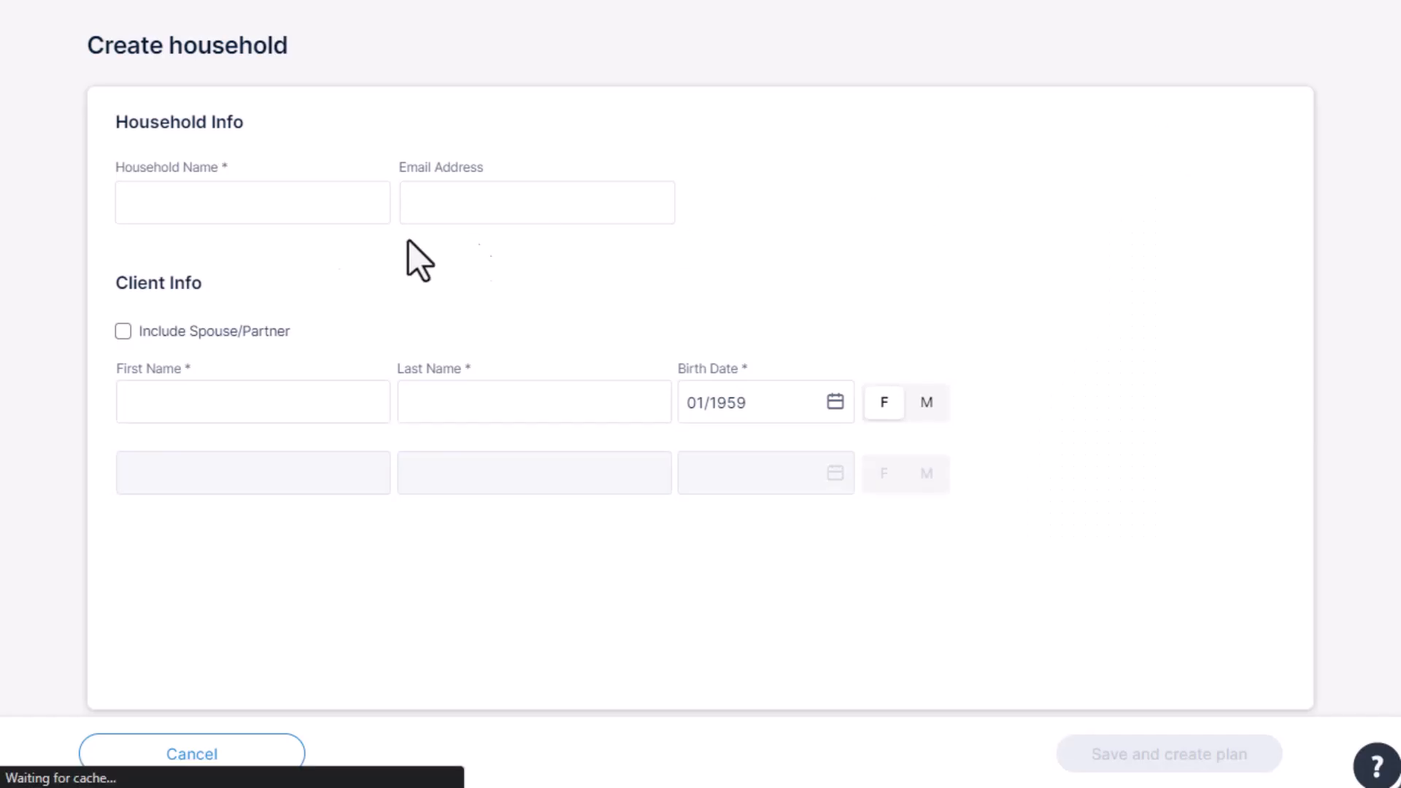
{"action": "type", "text": "The Smith Family"}
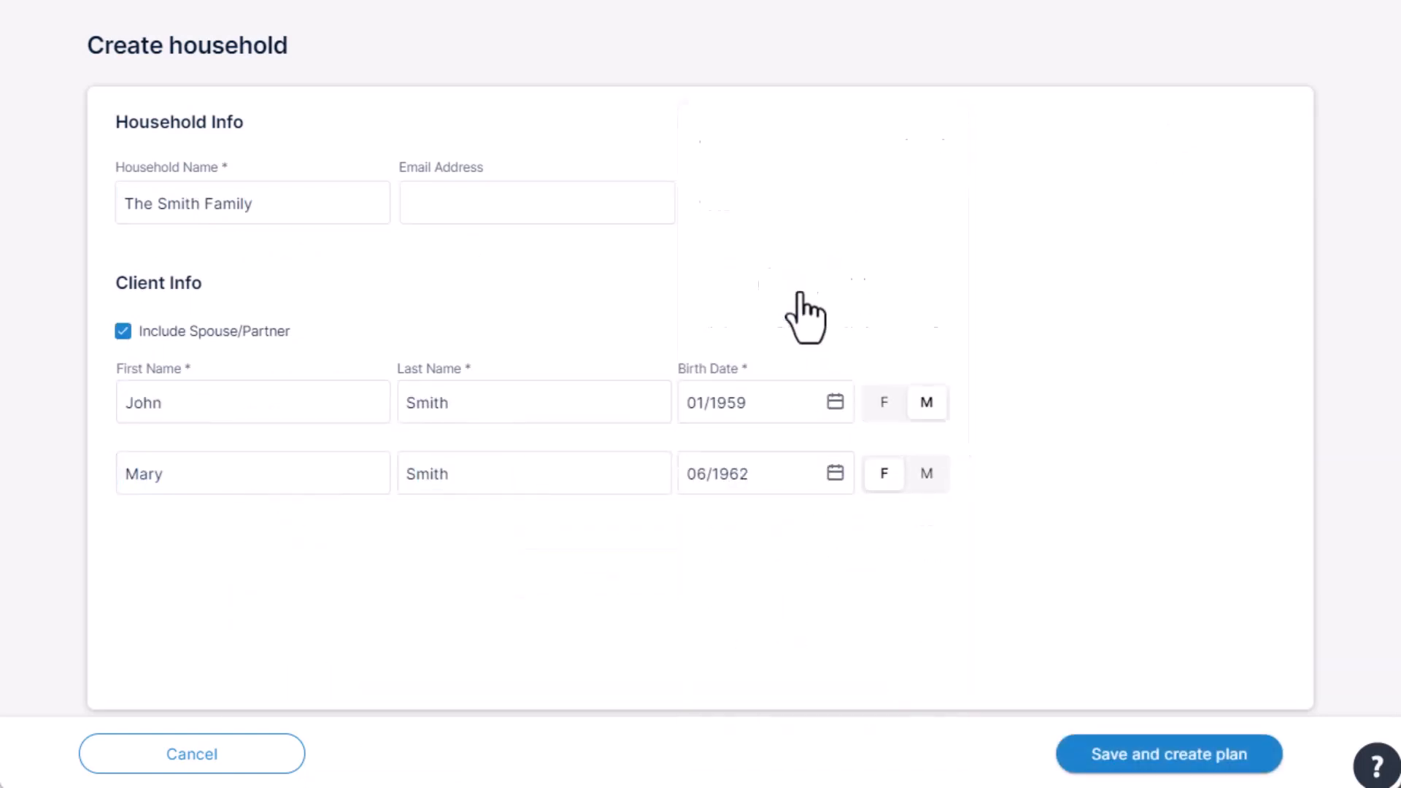
{"action": "left_click", "coordinate": [1168, 753]}
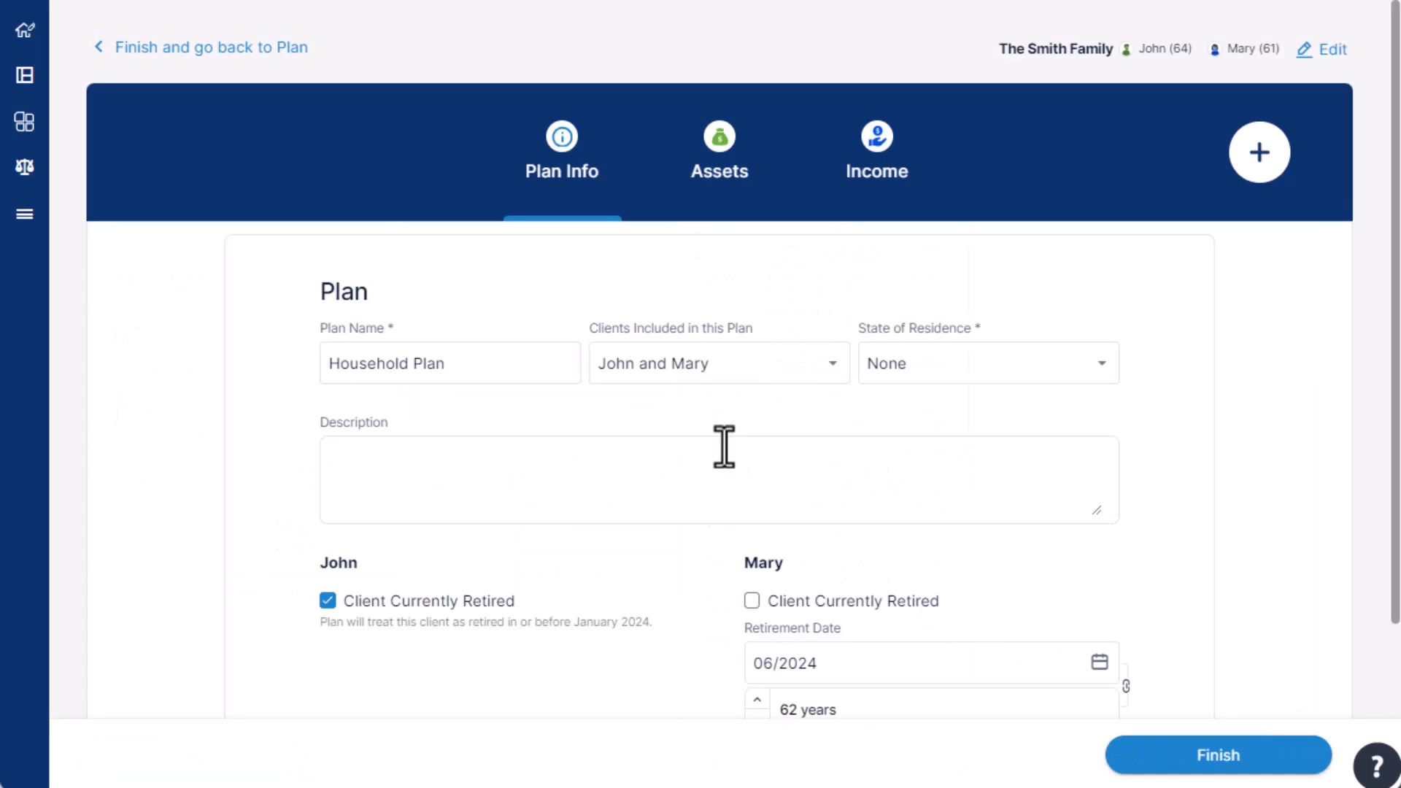
{"action": "mouse_move", "coordinate": [727, 450]}
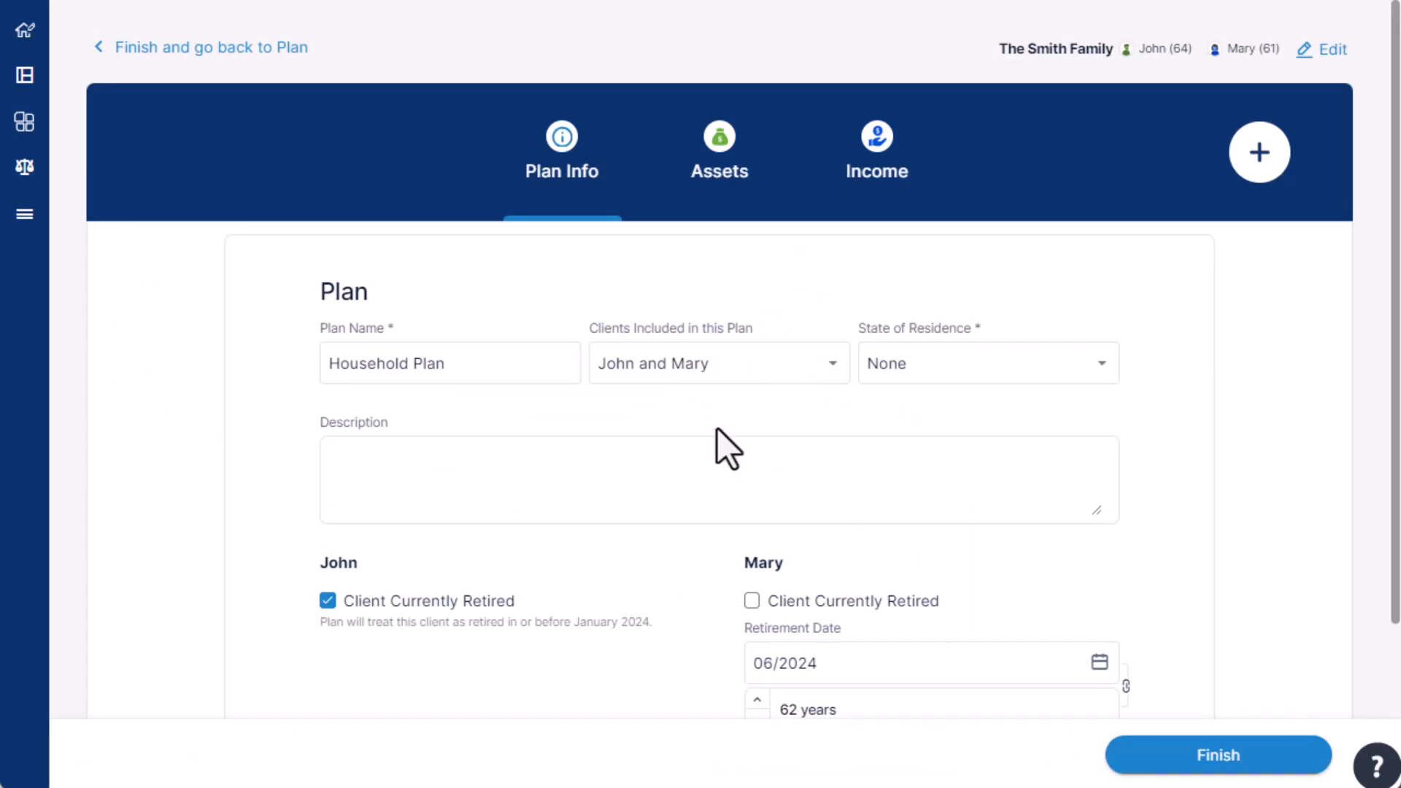
- Move through Plan Info and Assets toward the Jones Family's Social Security inputs
{"action": "left_click", "coordinate": [875, 150]}
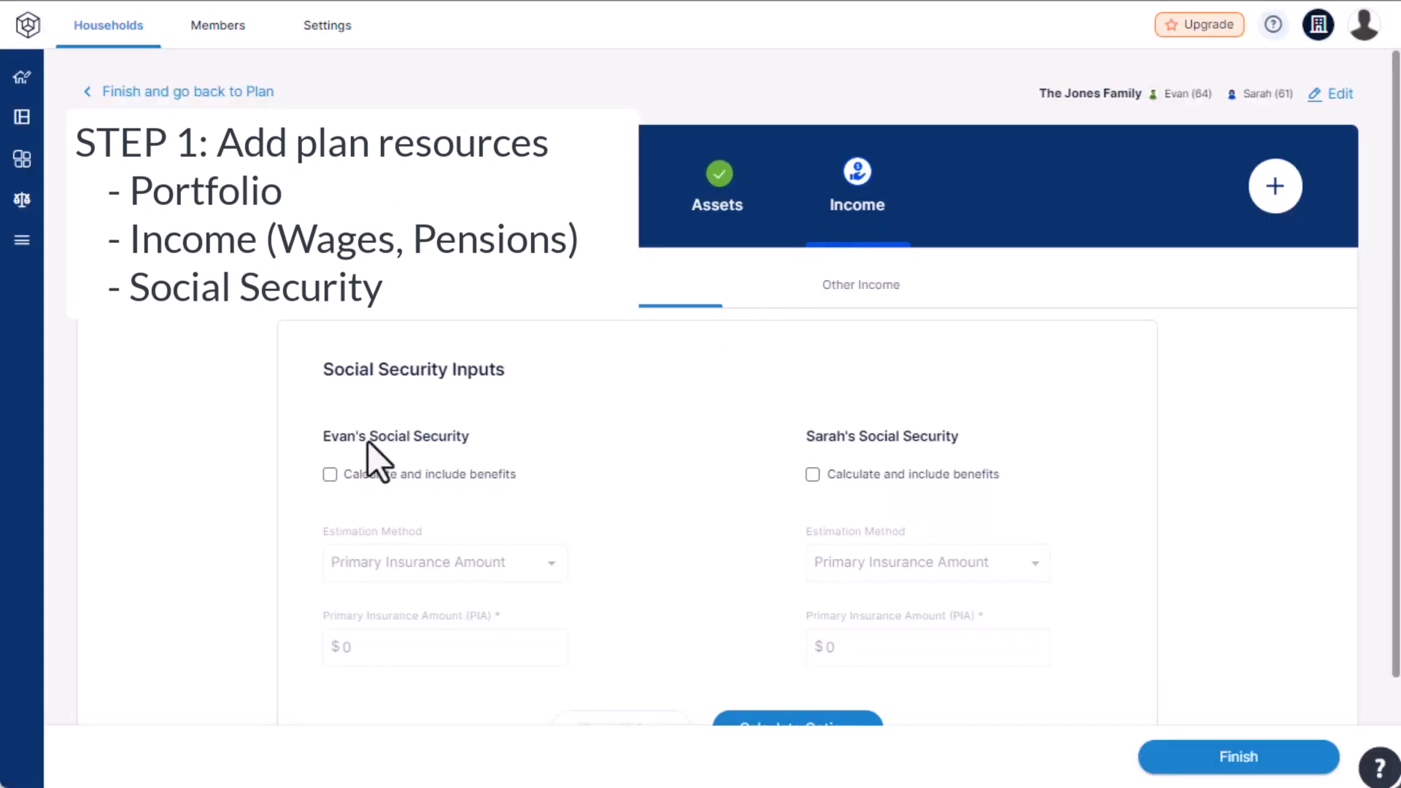
- Enter a 3,000 benefit, then add a Pension entry under Other Income
{"action": "type", "text": "3,000"}
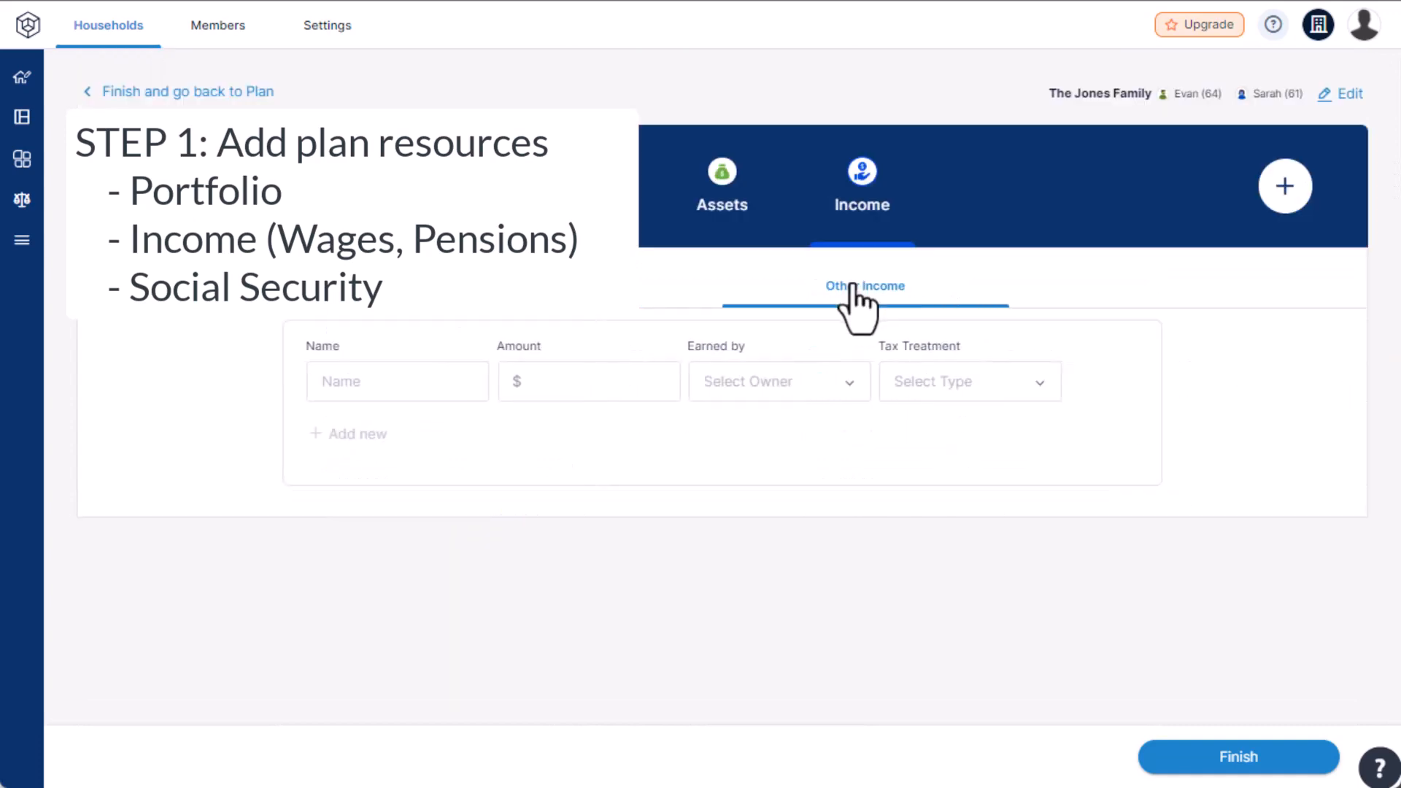
{"action": "left_click", "coordinate": [778, 381]}
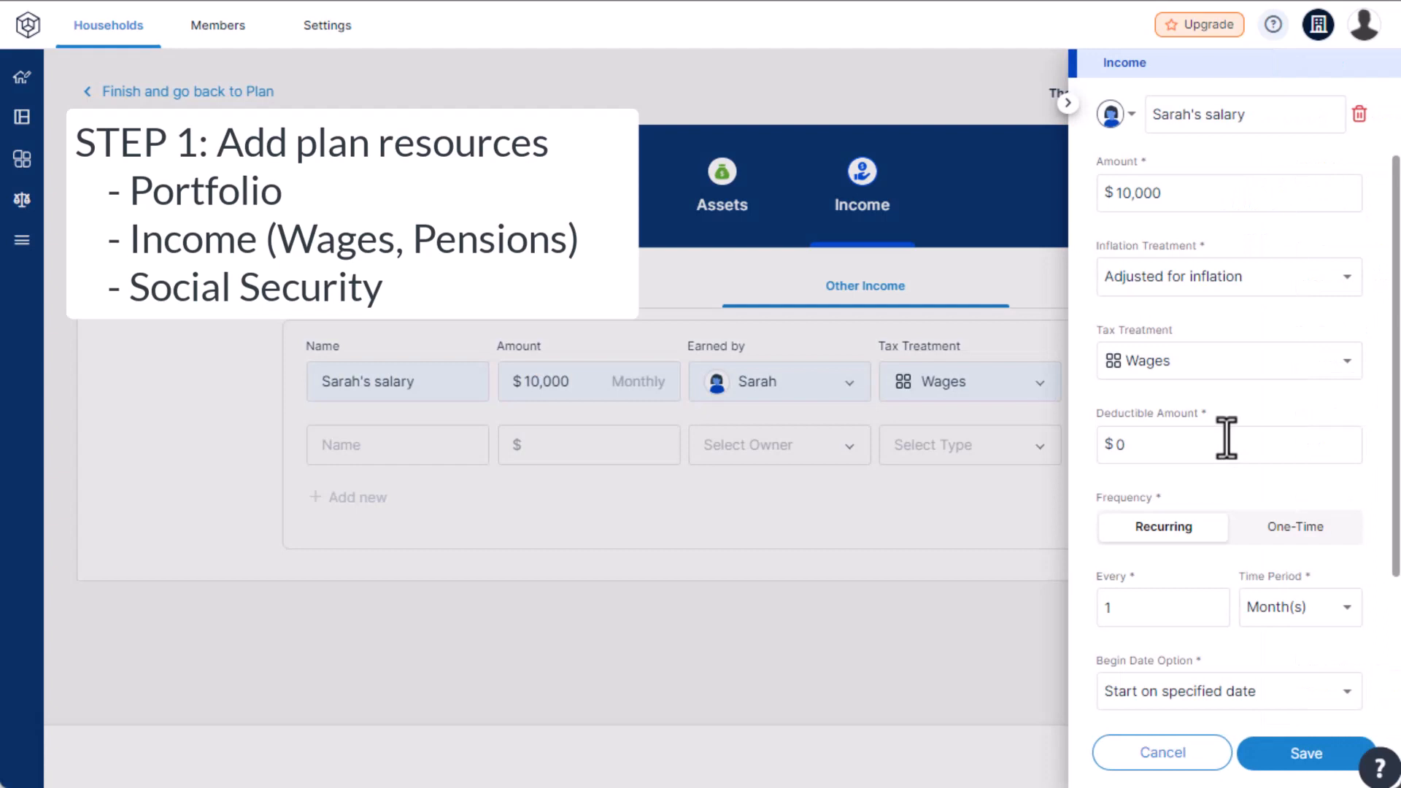
{"action": "type", "text": "Pension"}
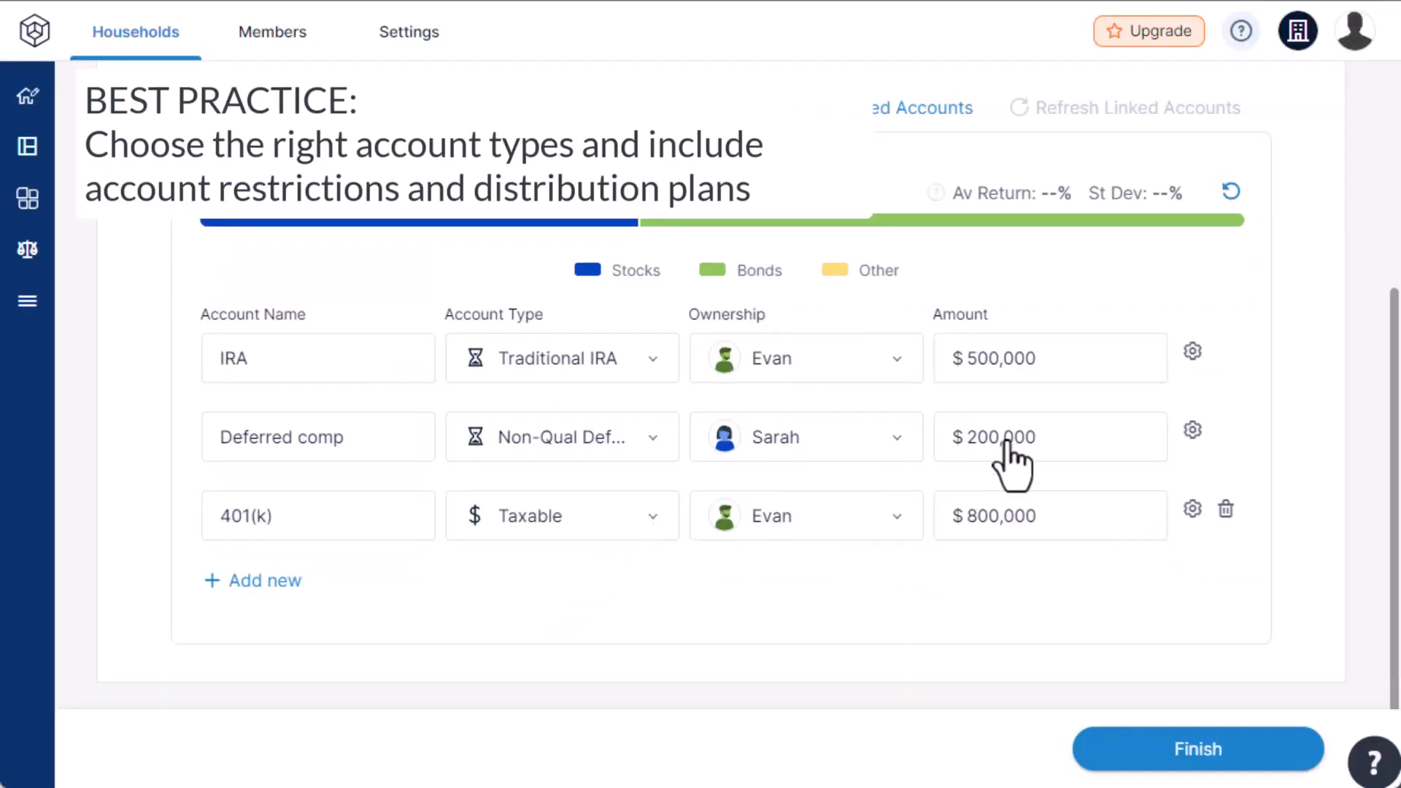
- Make the 401(k) a Traditional 401(k) with employment ending 11/2030 and save
{"action": "left_click", "coordinate": [1193, 508]}
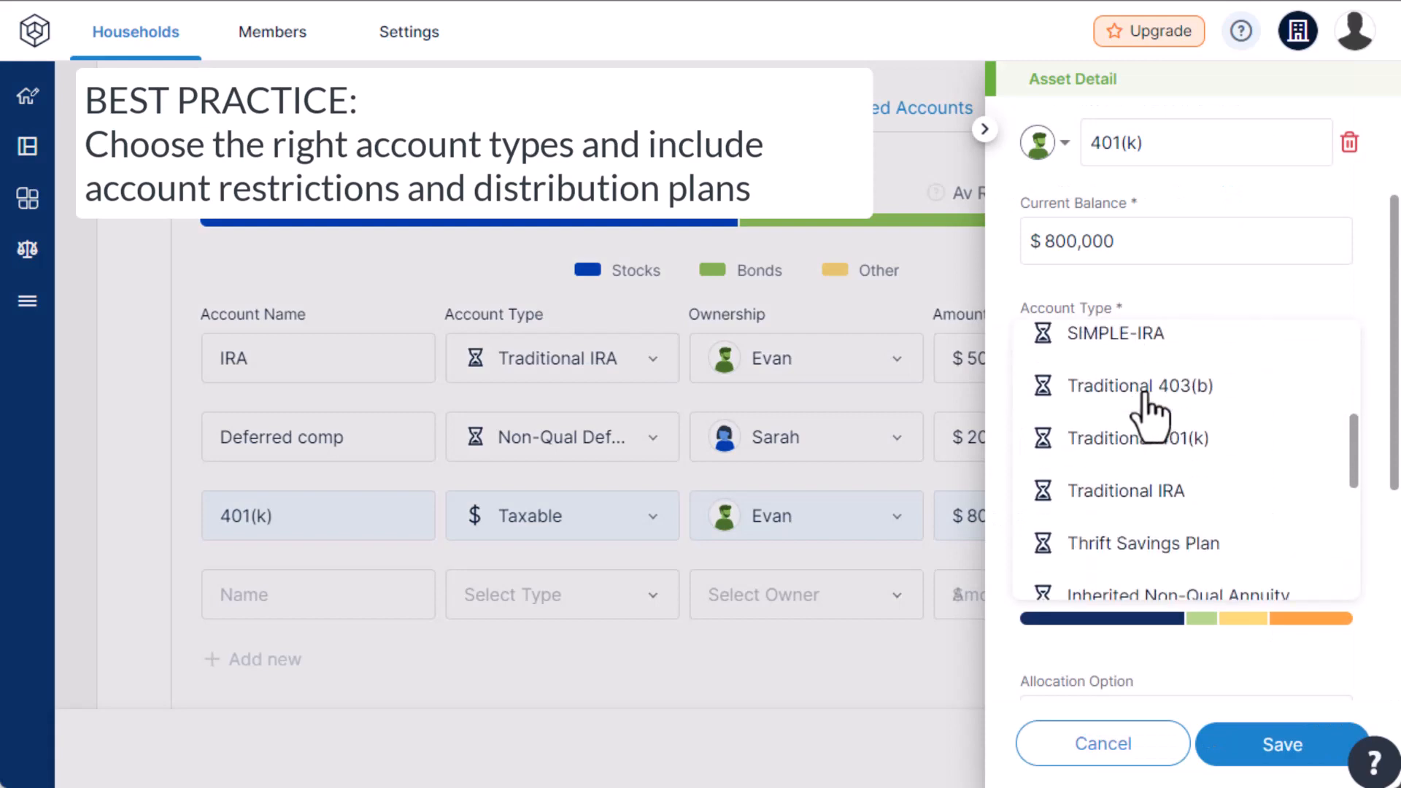
{"action": "left_click", "coordinate": [1139, 438]}
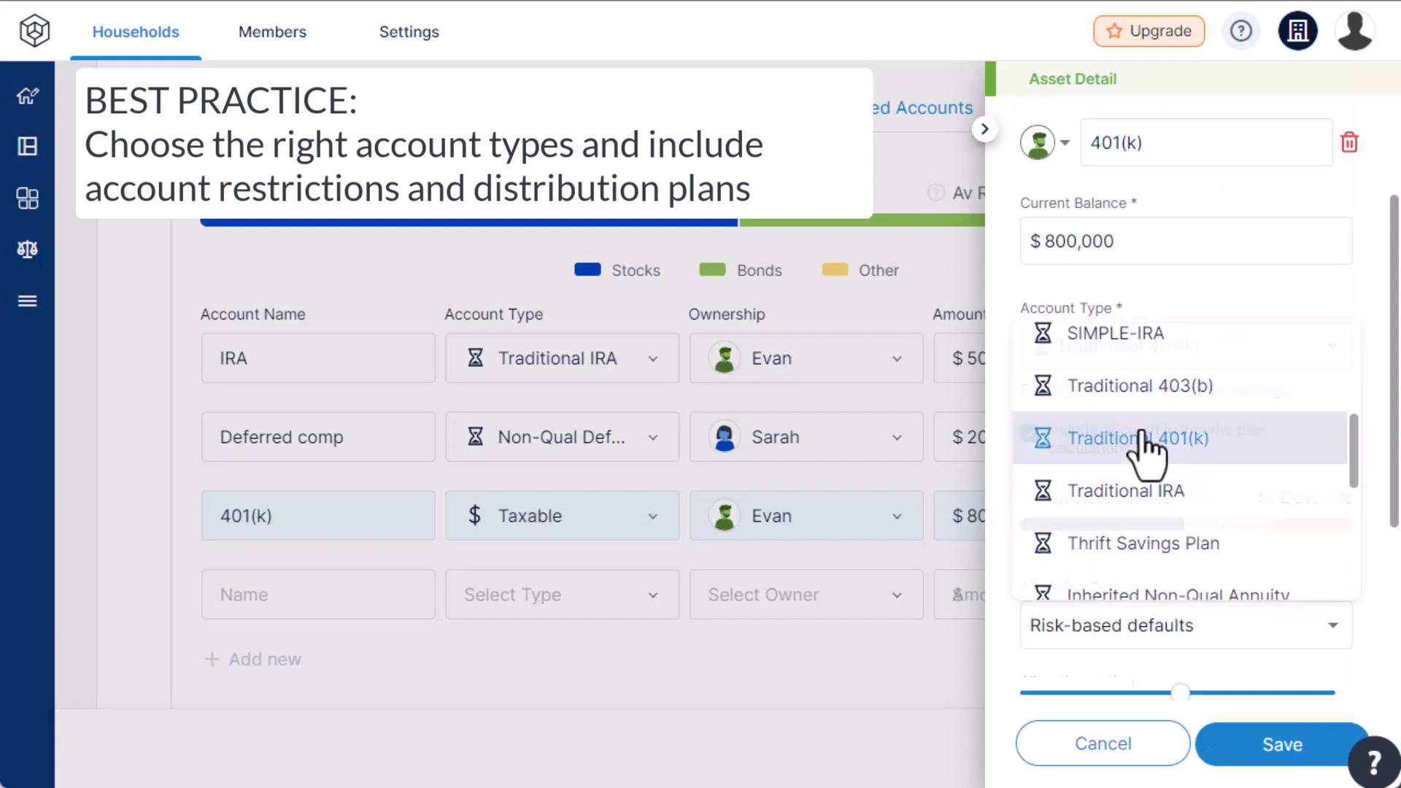
{"action": "left_click", "coordinate": [1137, 438]}
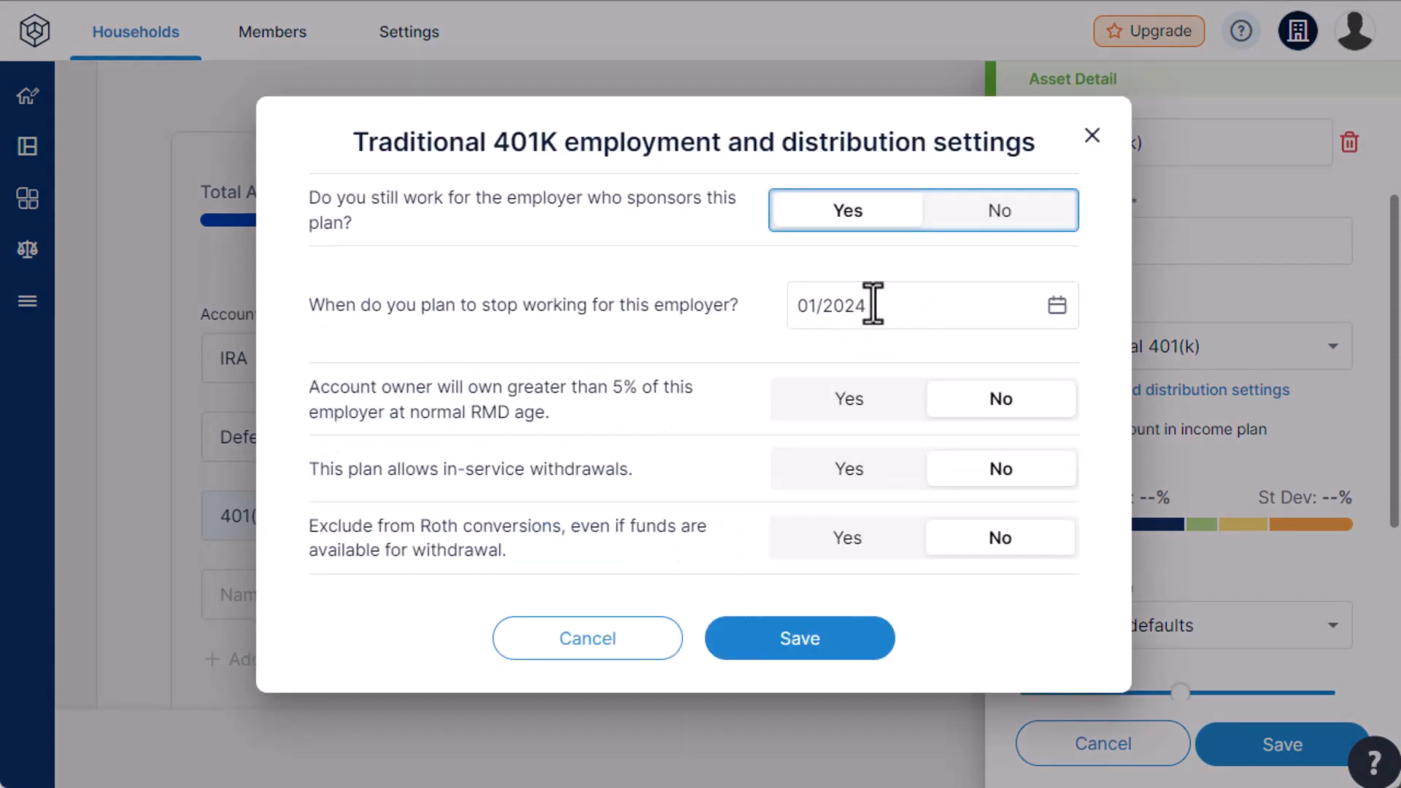
{"action": "left_click", "coordinate": [893, 305]}
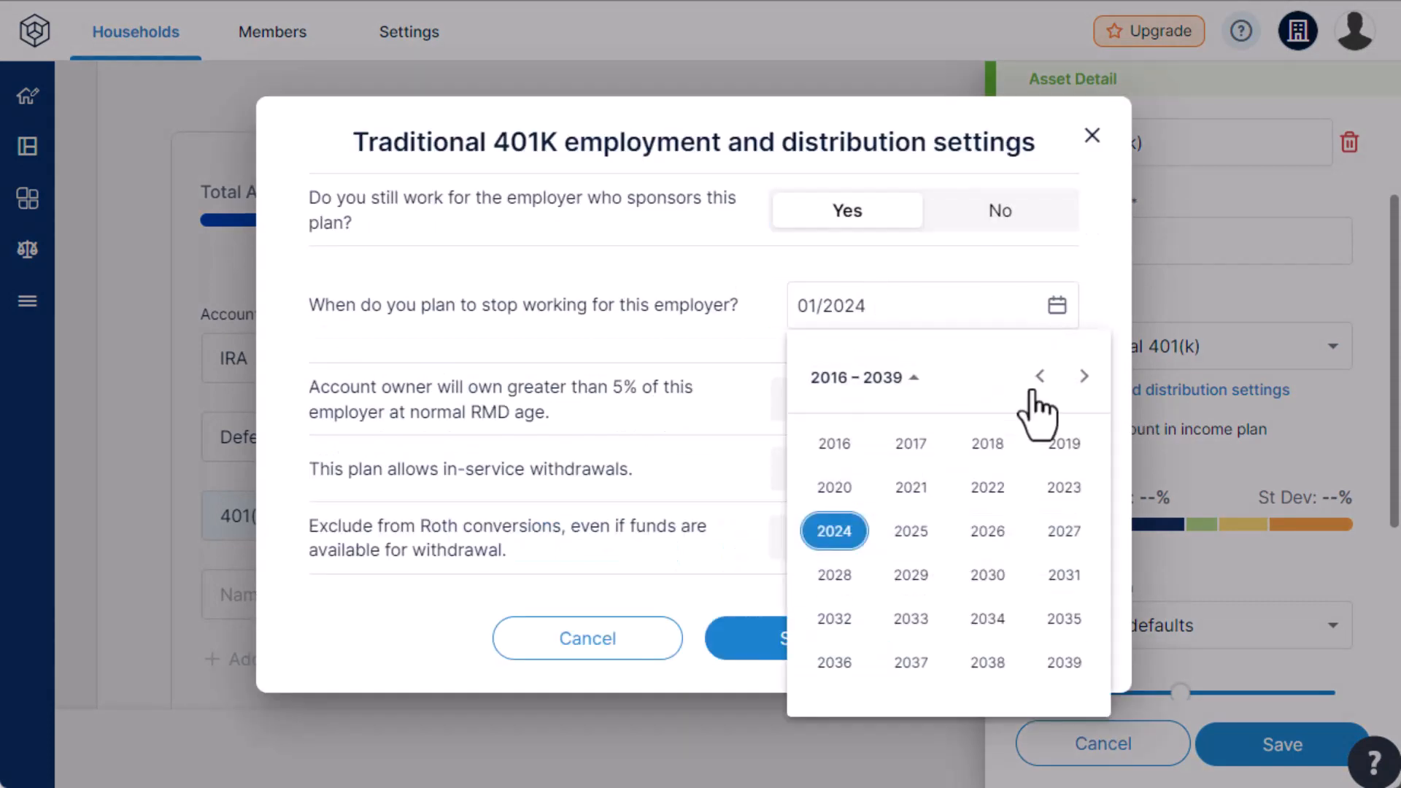
{"action": "left_click", "coordinate": [986, 575]}
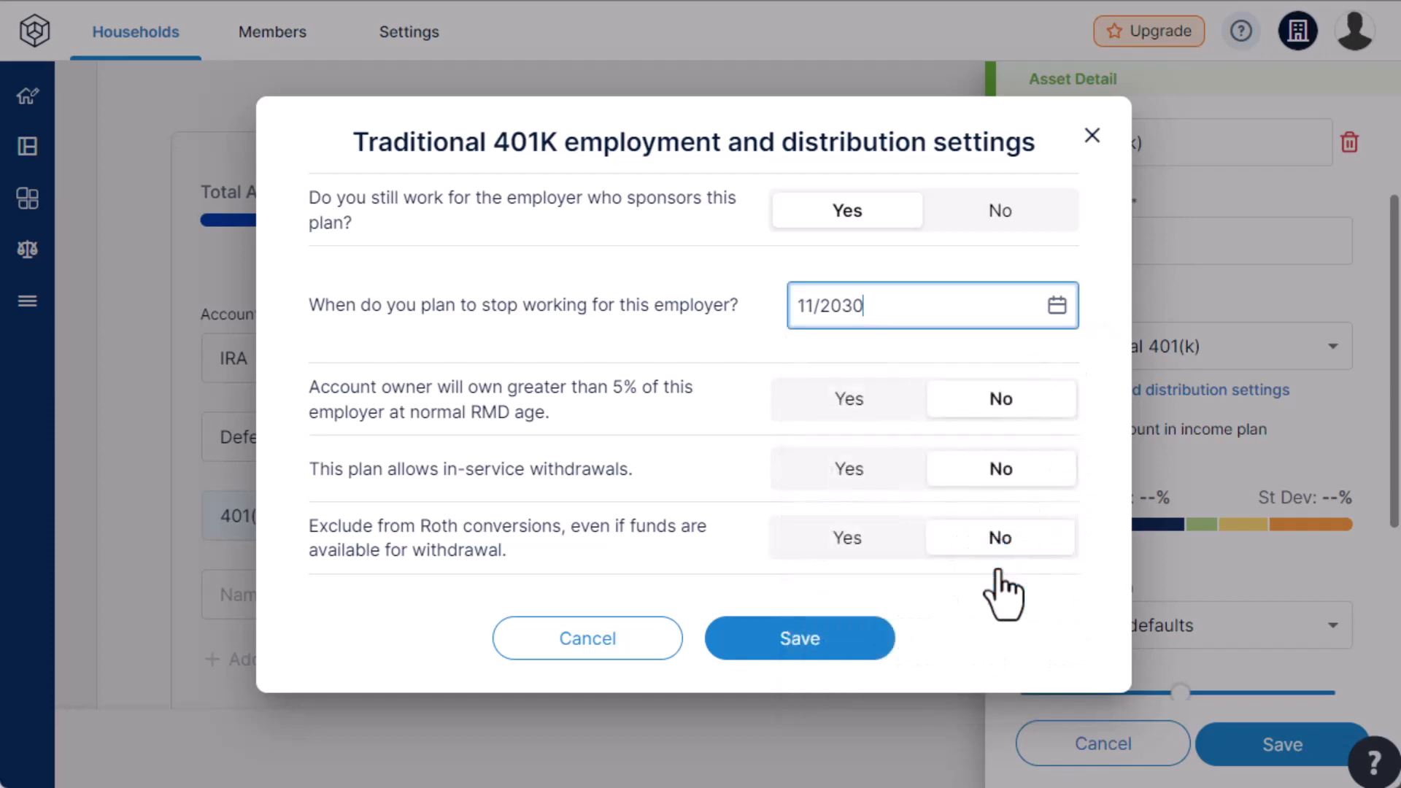
{"action": "left_click", "coordinate": [799, 638]}
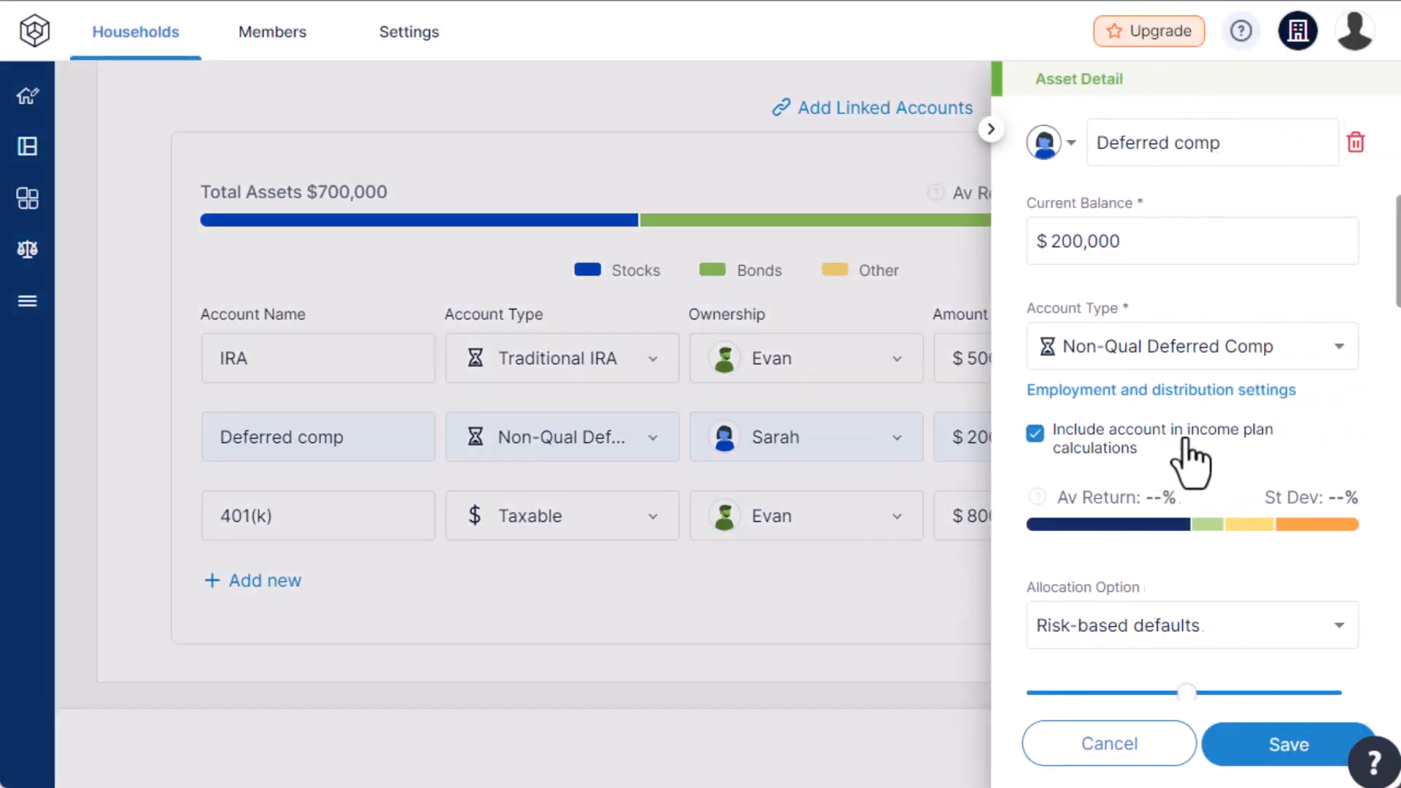
- Adjust how often the deferred comp distributions are paid
{"action": "left_click", "coordinate": [1160, 390]}
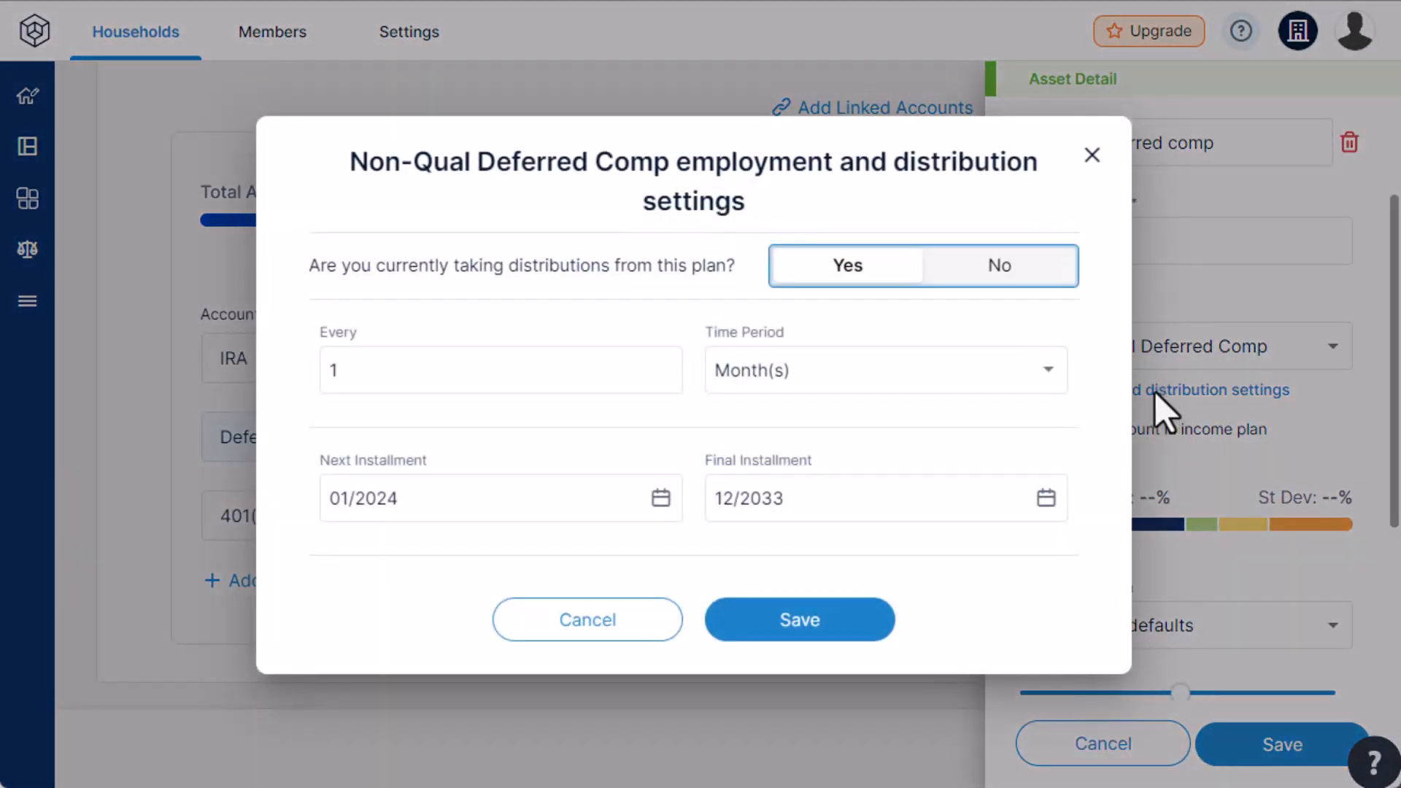
{"action": "mouse_move", "coordinate": [921, 391]}
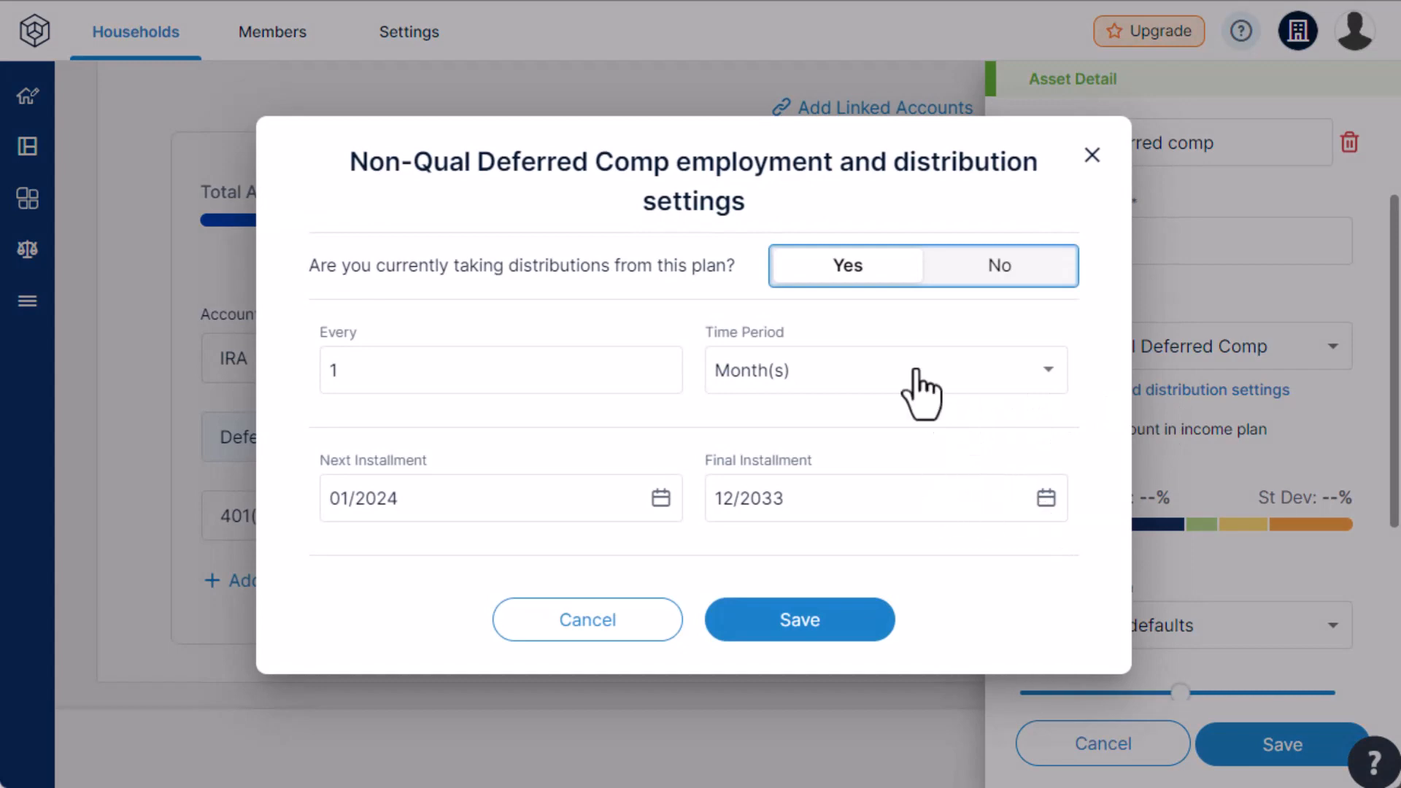
{"action": "left_click", "coordinate": [798, 619]}
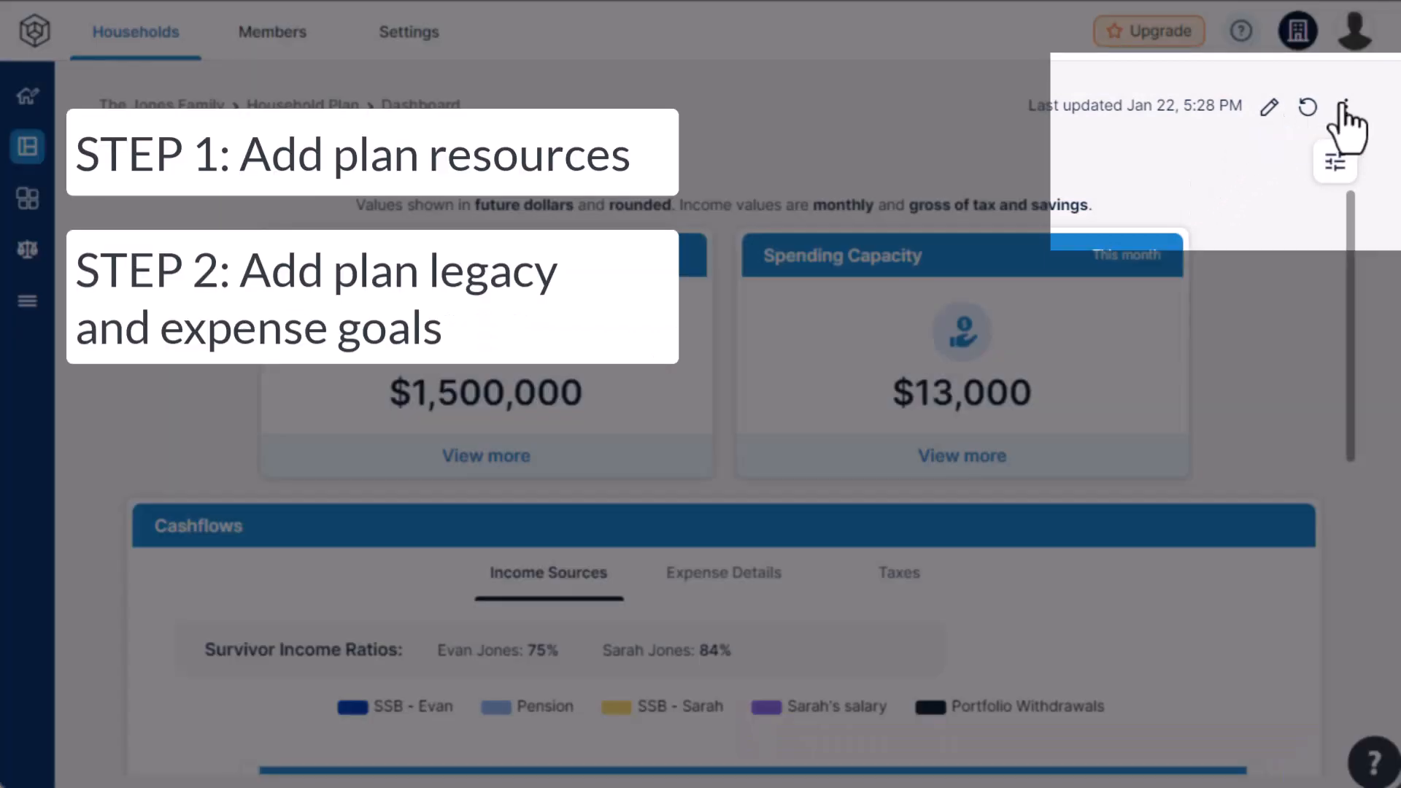
- Save a $300,000 inflation-adjusted legacy goal in Advanced Plan Settings
{"action": "left_click", "coordinate": [1332, 163]}
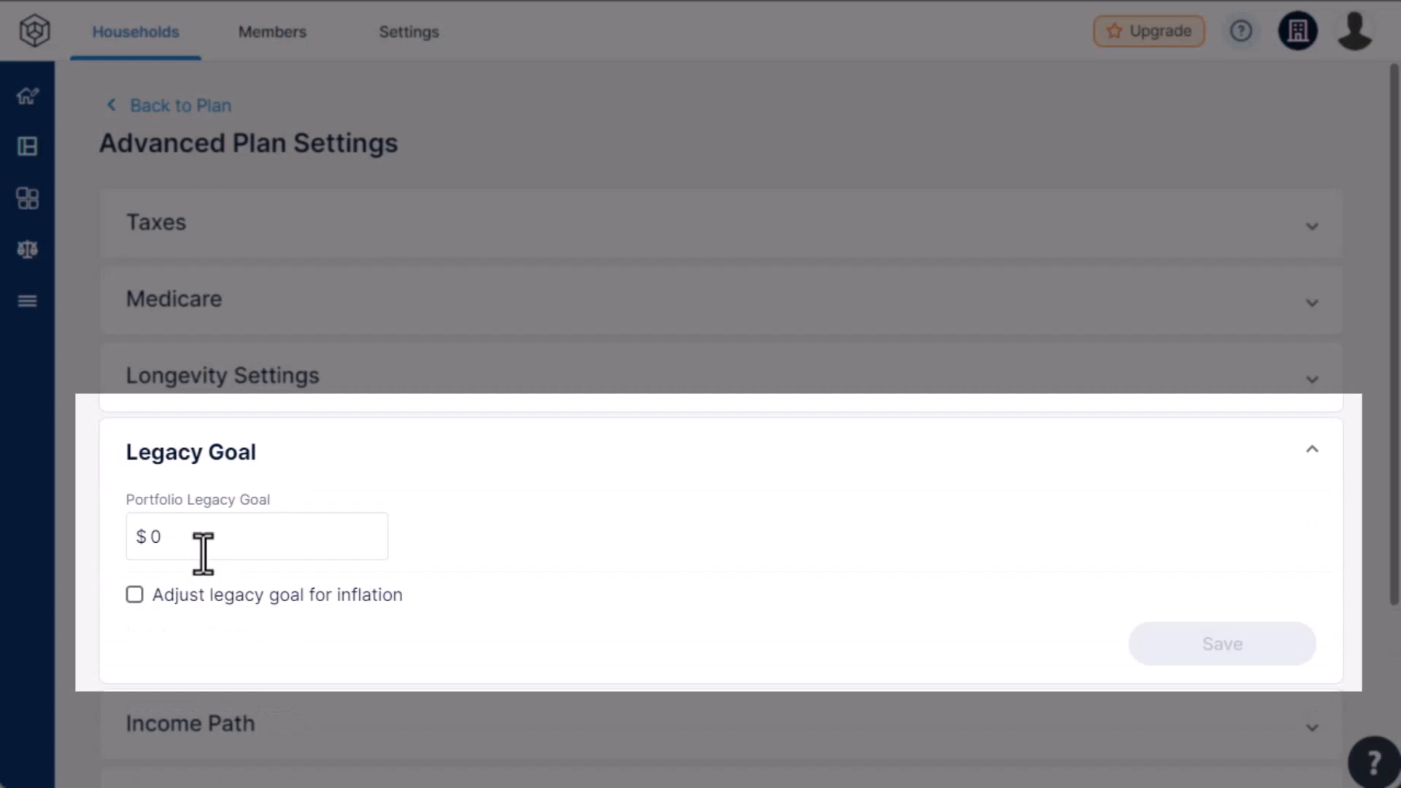
{"action": "type", "text": "300,000"}
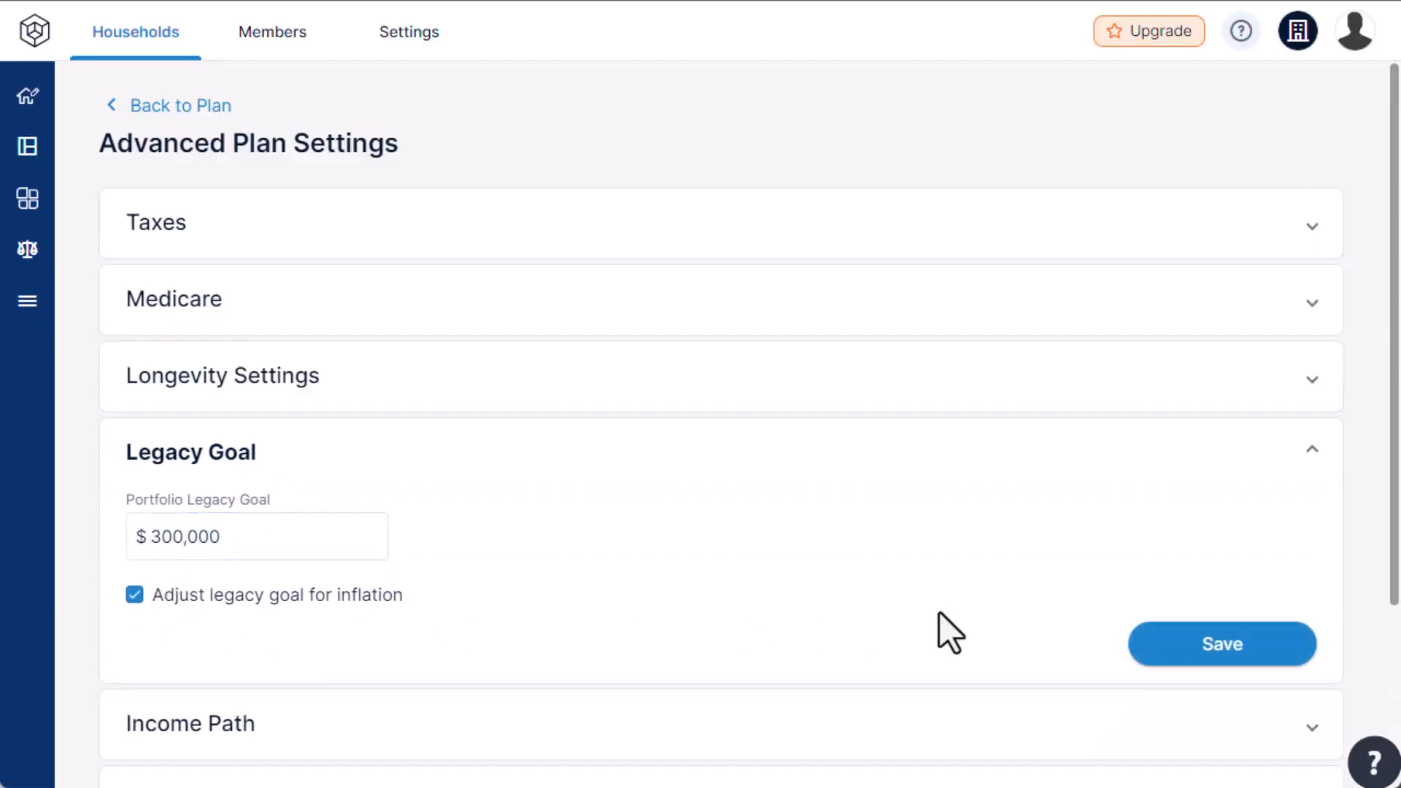
{"action": "left_click", "coordinate": [1221, 643]}
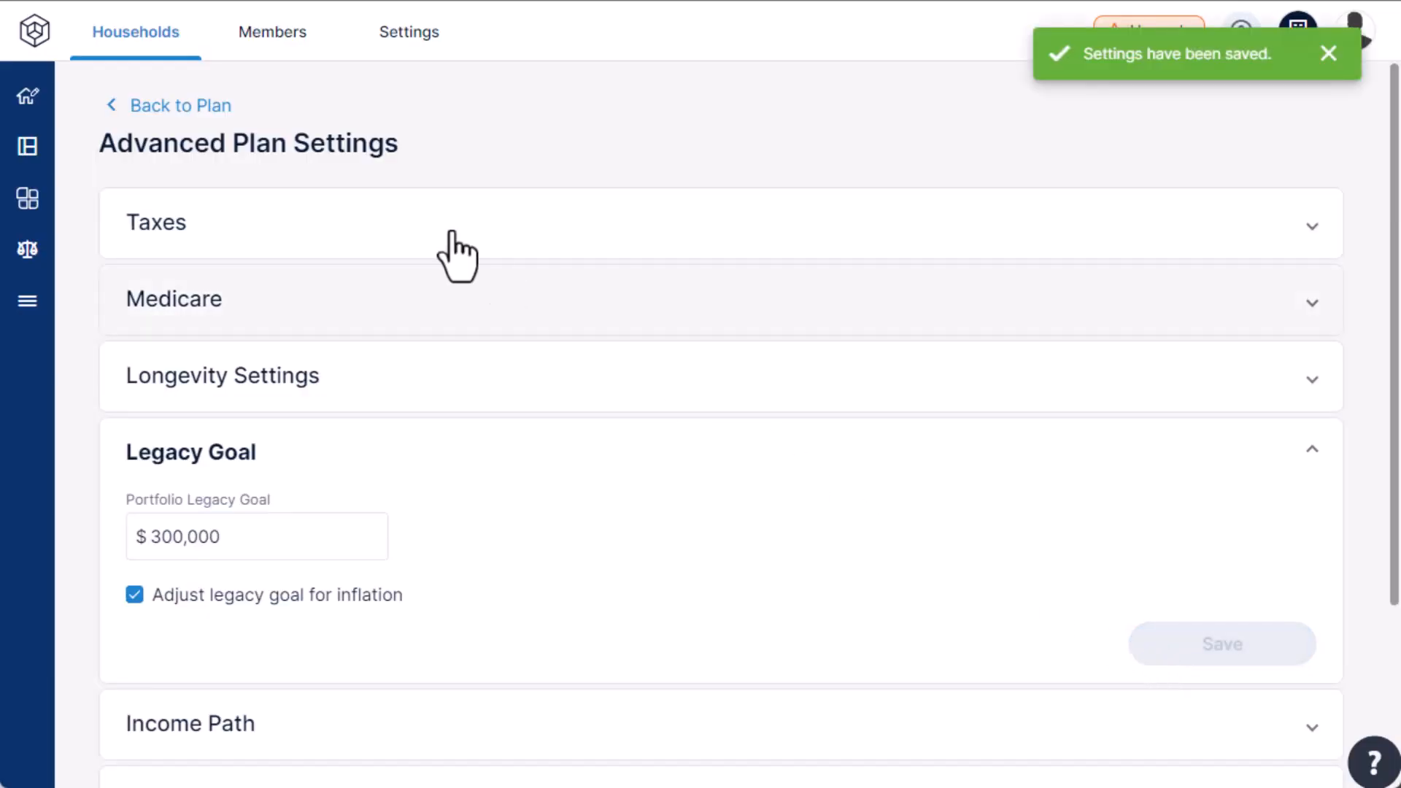
{"action": "left_click", "coordinate": [177, 105]}
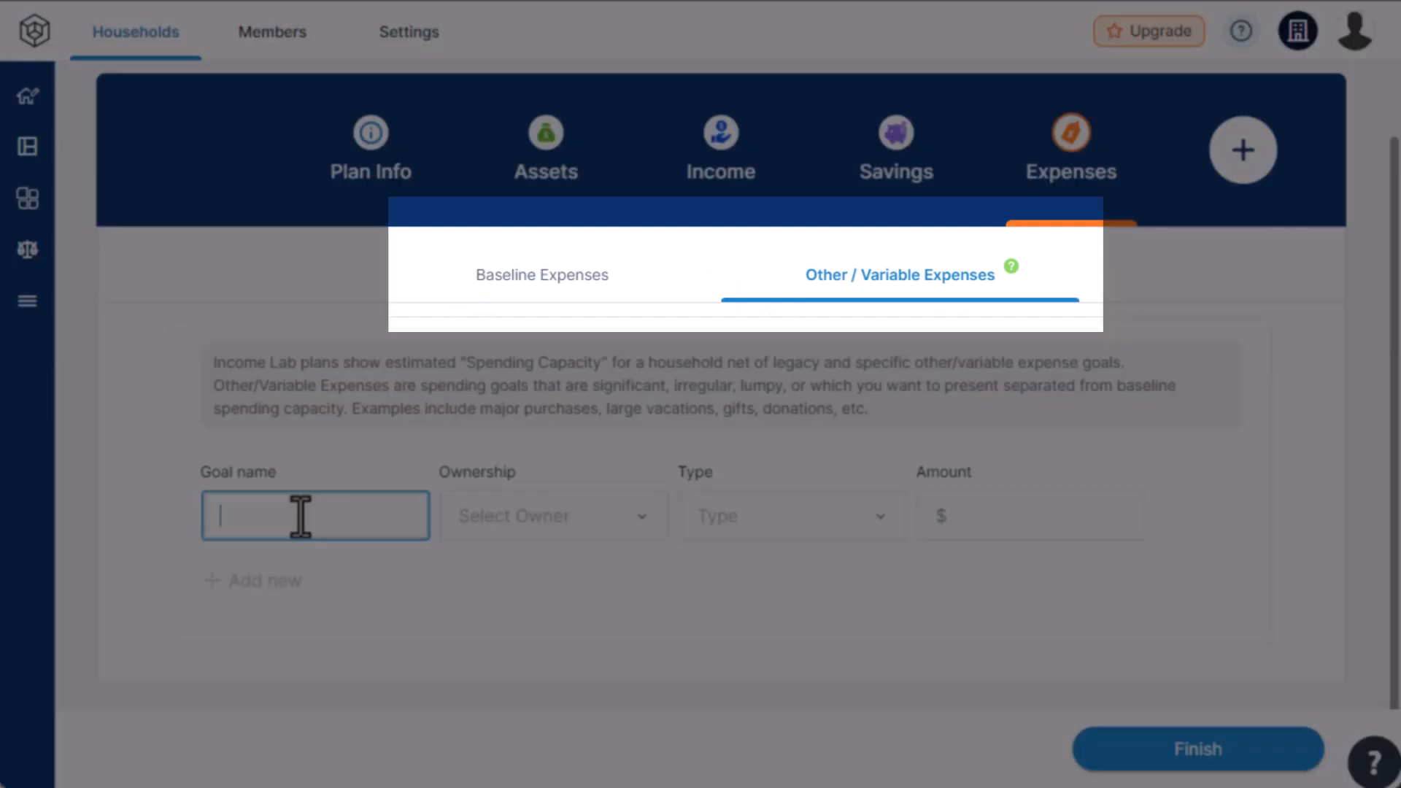
- Add a 'Trip around the world' goal of 30000 with its owner, then start an LTC entry
{"action": "type", "text": "T"}
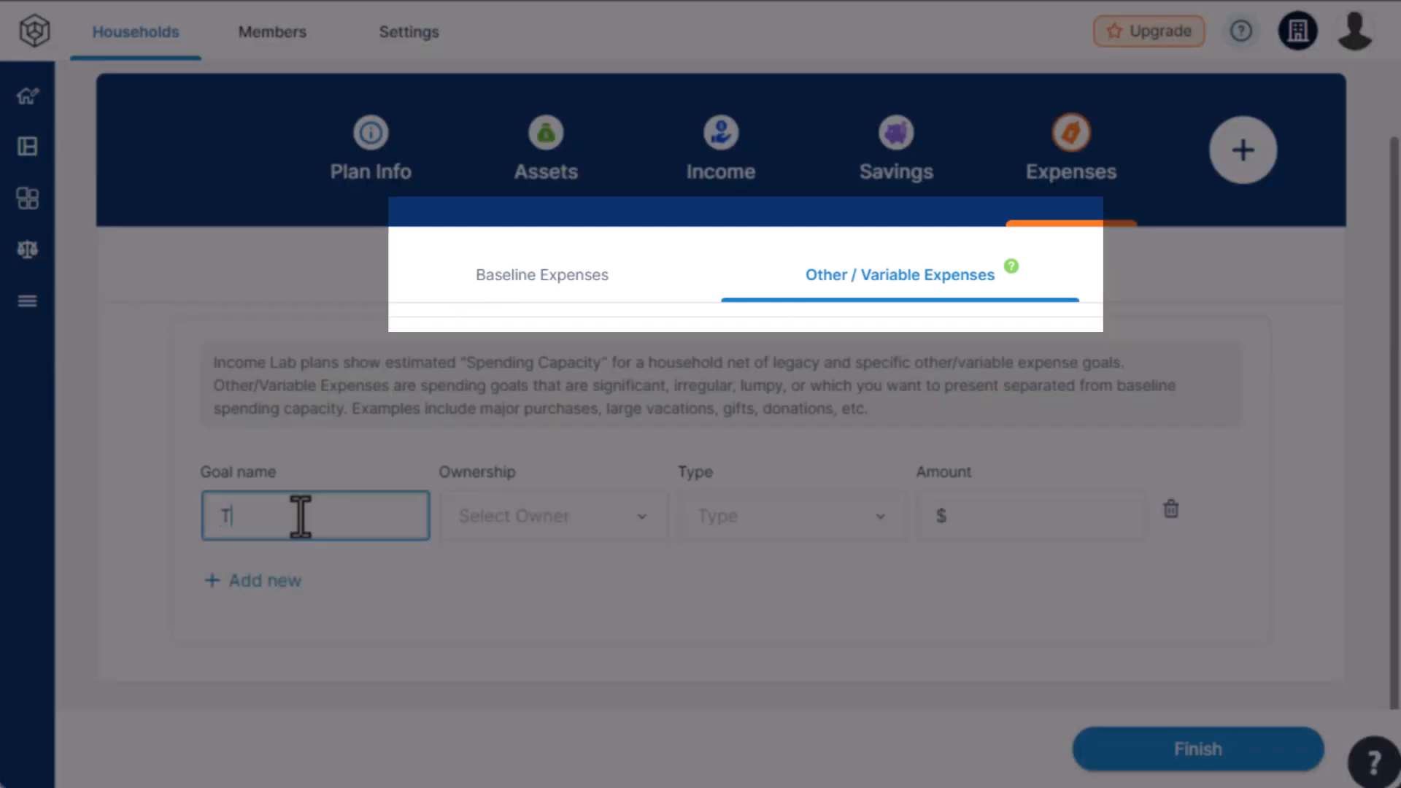
{"action": "type", "text": "Trip around the world"}
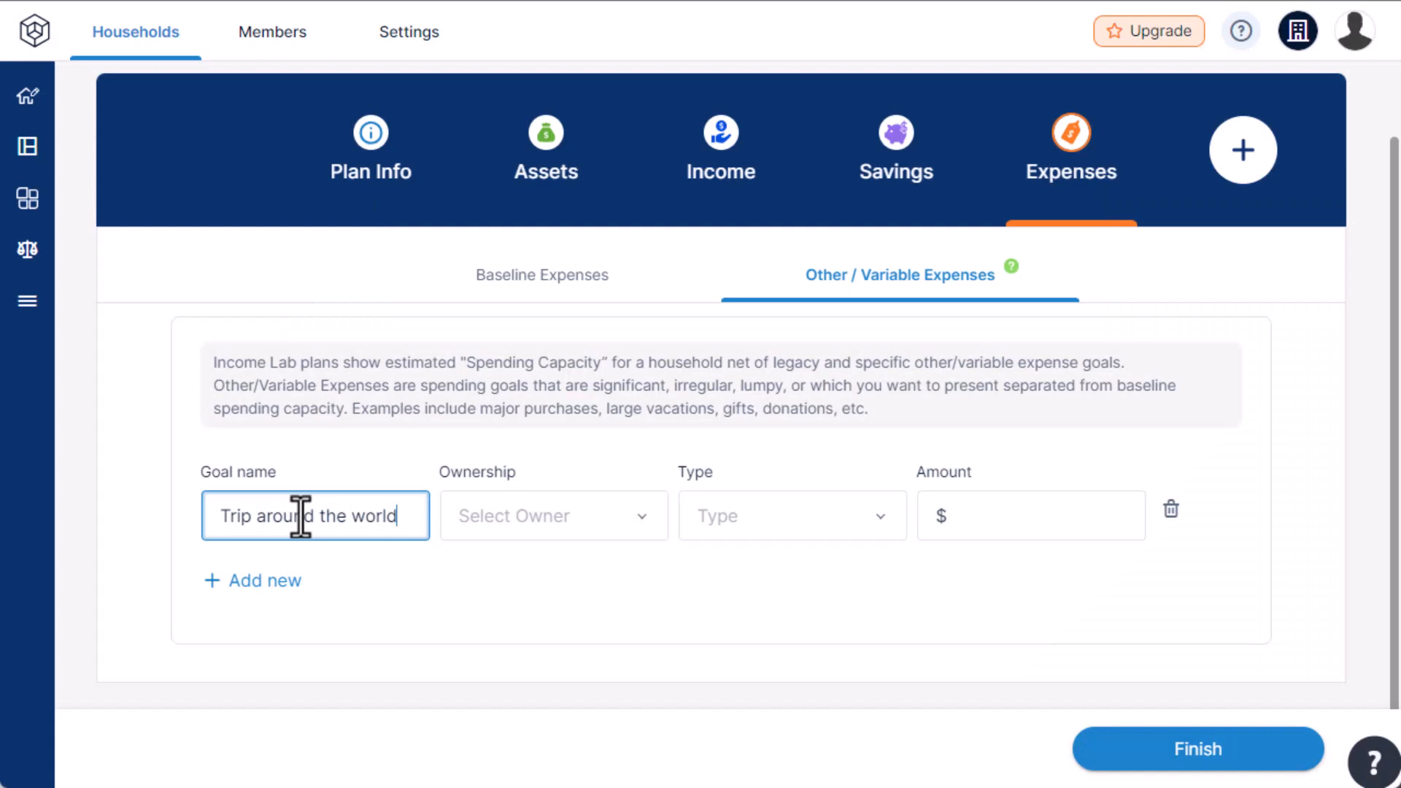
{"action": "left_click", "coordinate": [791, 515]}
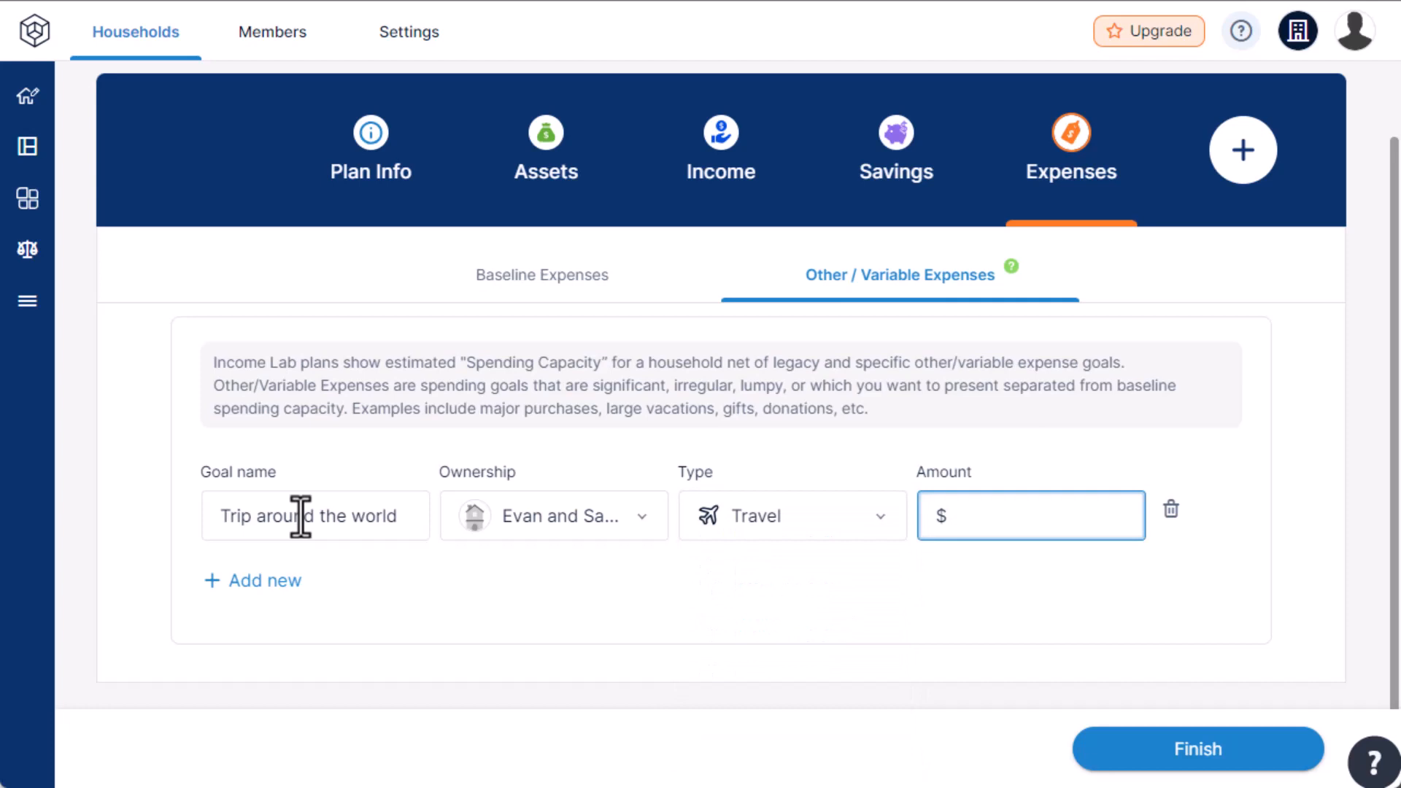
{"action": "type", "text": "300000"}
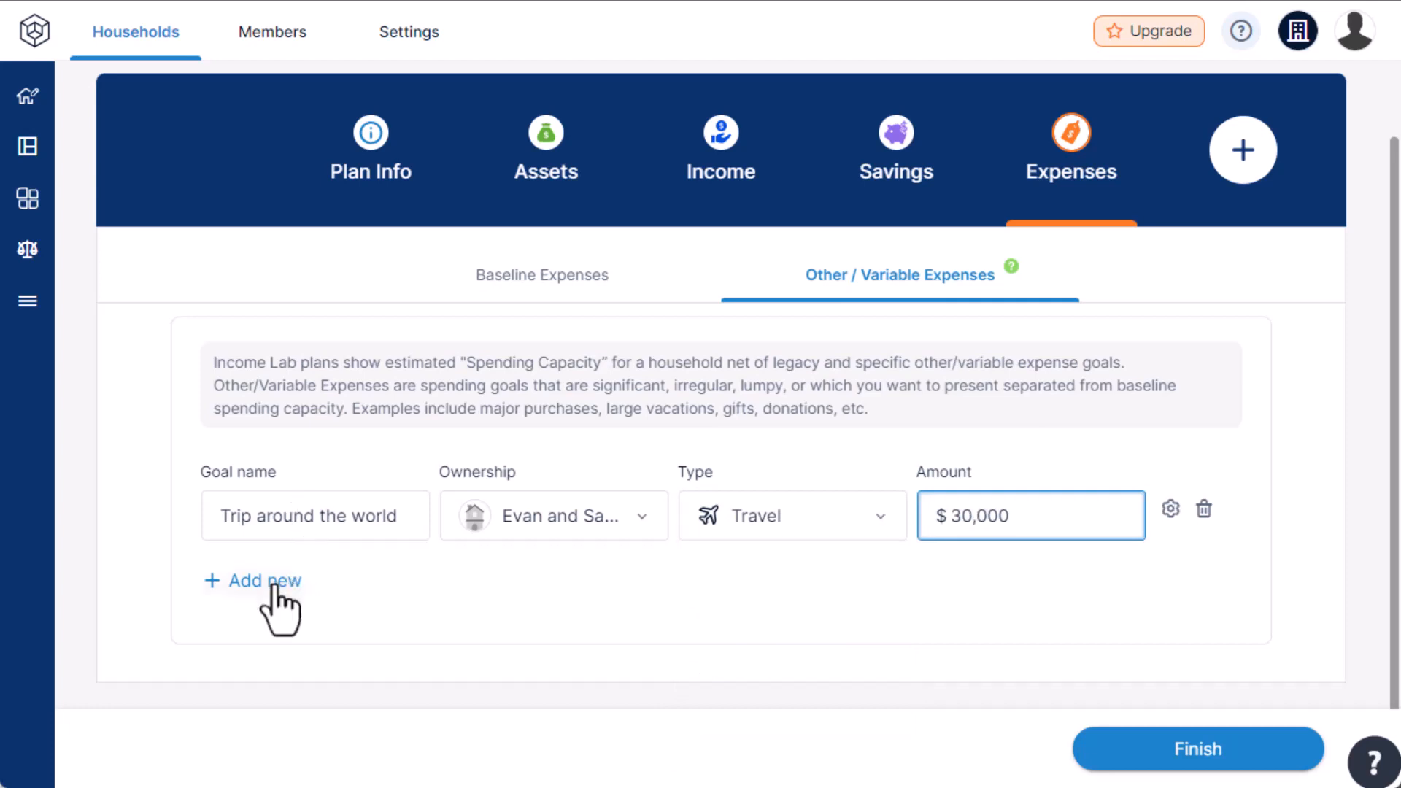
{"action": "type", "text": "LTC"}
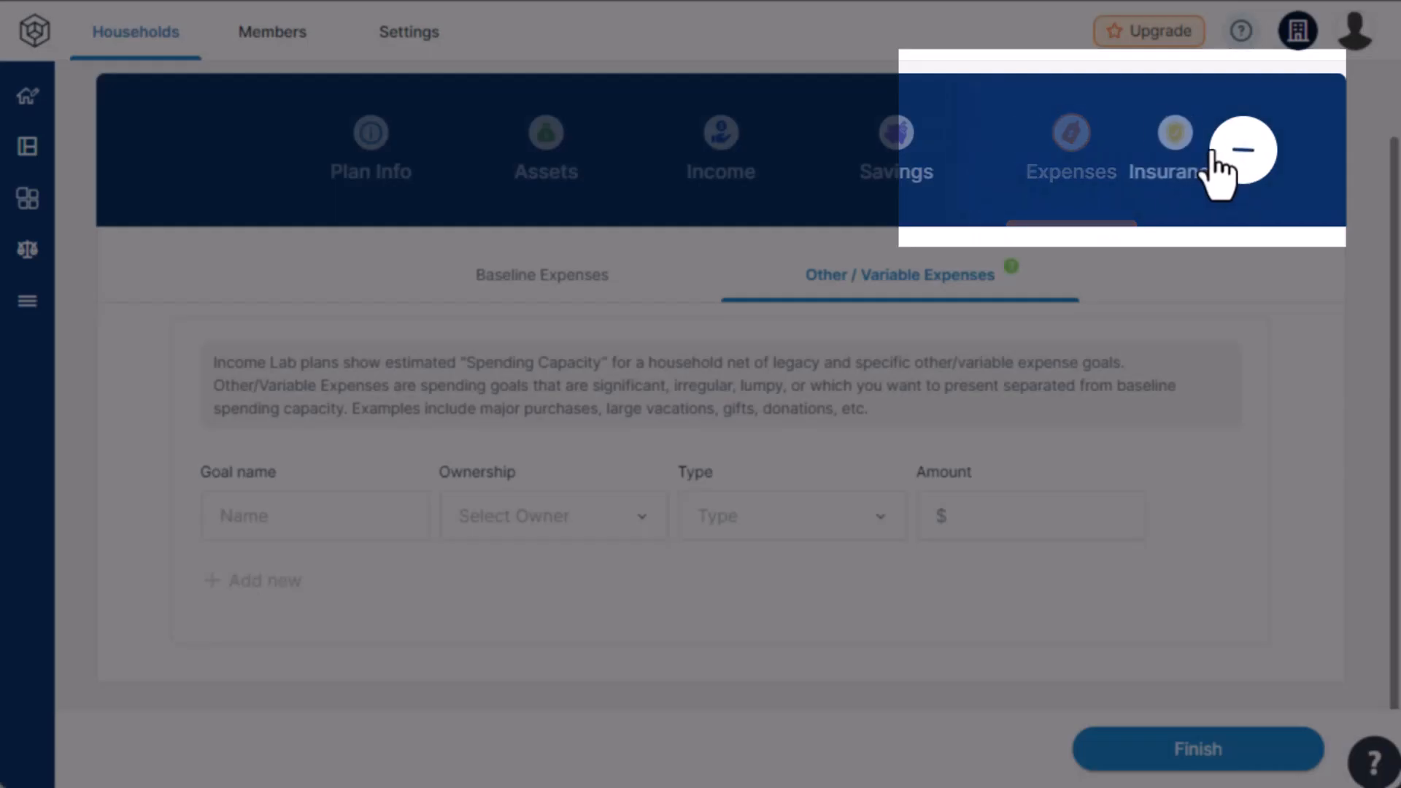
- Set the mortgage's end date and save its payments as an Other/Variable expense item
{"action": "left_click", "coordinate": [1242, 150]}
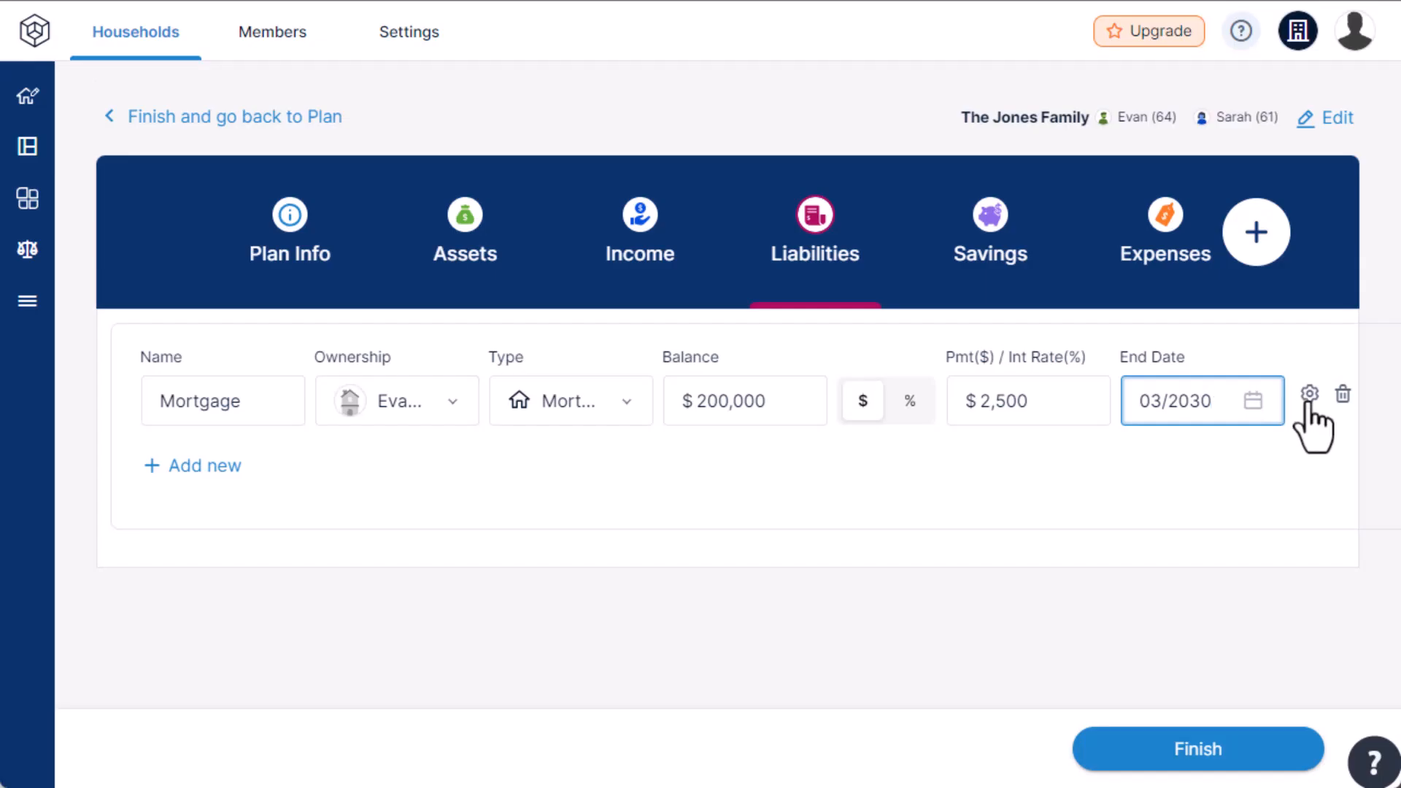
{"action": "left_click", "coordinate": [1308, 393]}
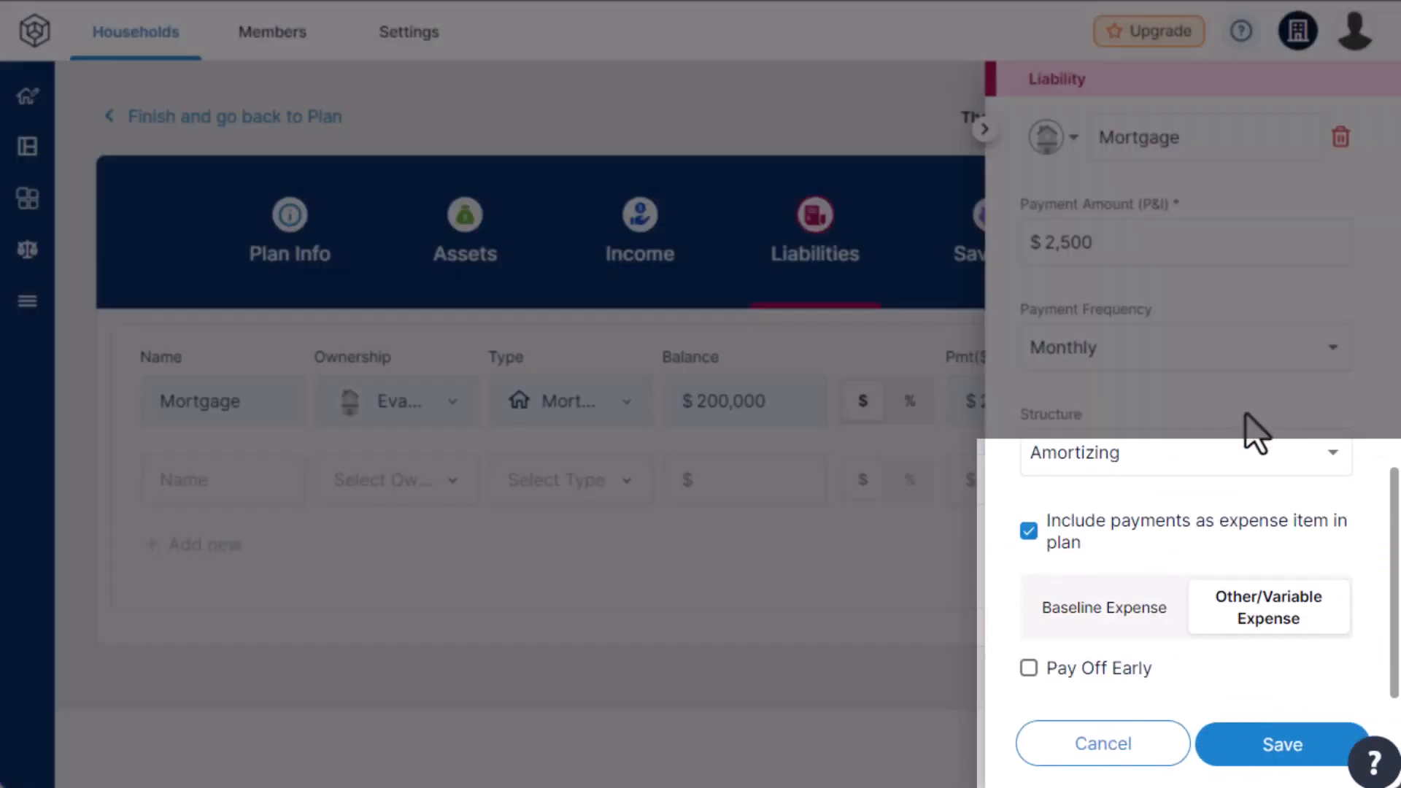
{"action": "left_click", "coordinate": [1280, 743]}
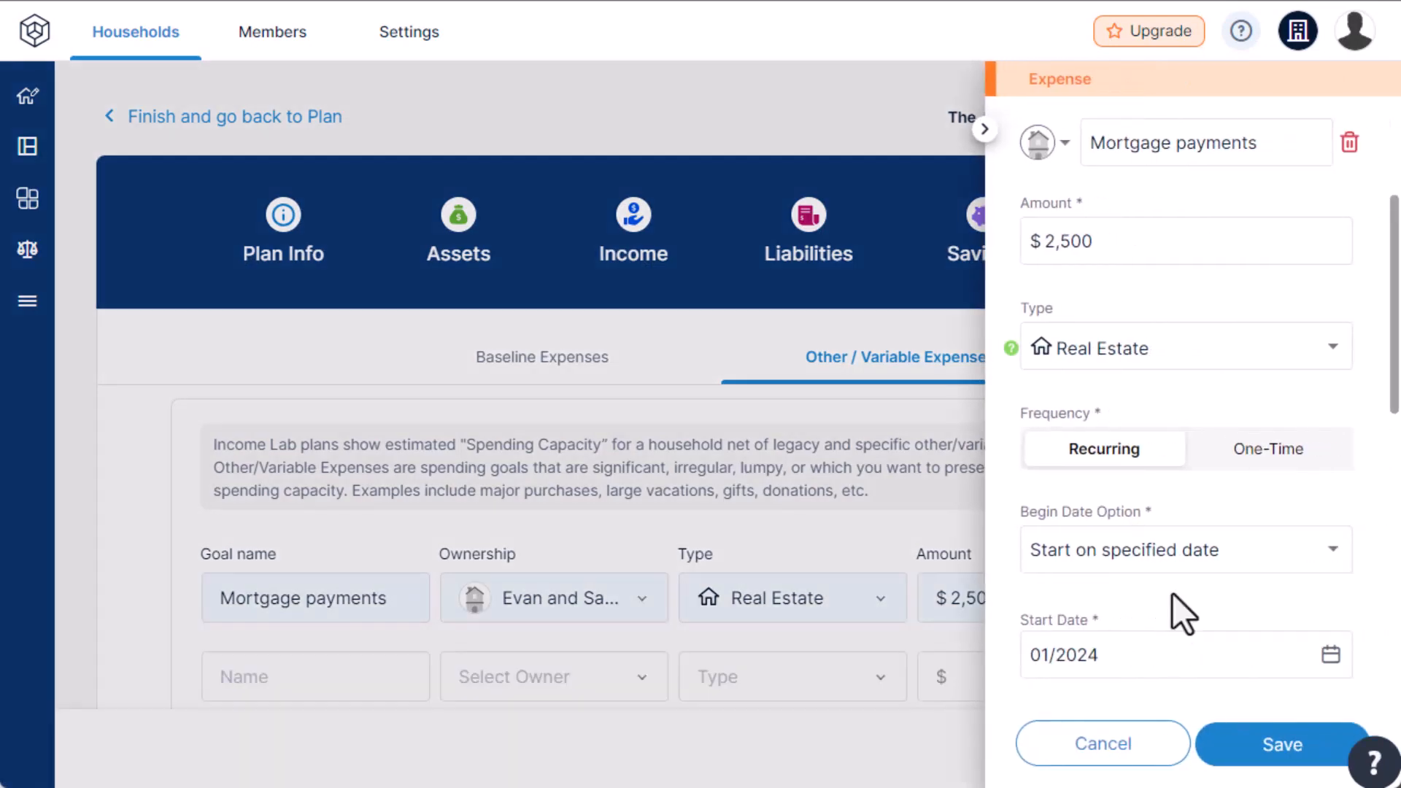
{"action": "scroll", "scroll_direction": "down", "scroll_amount": 3}
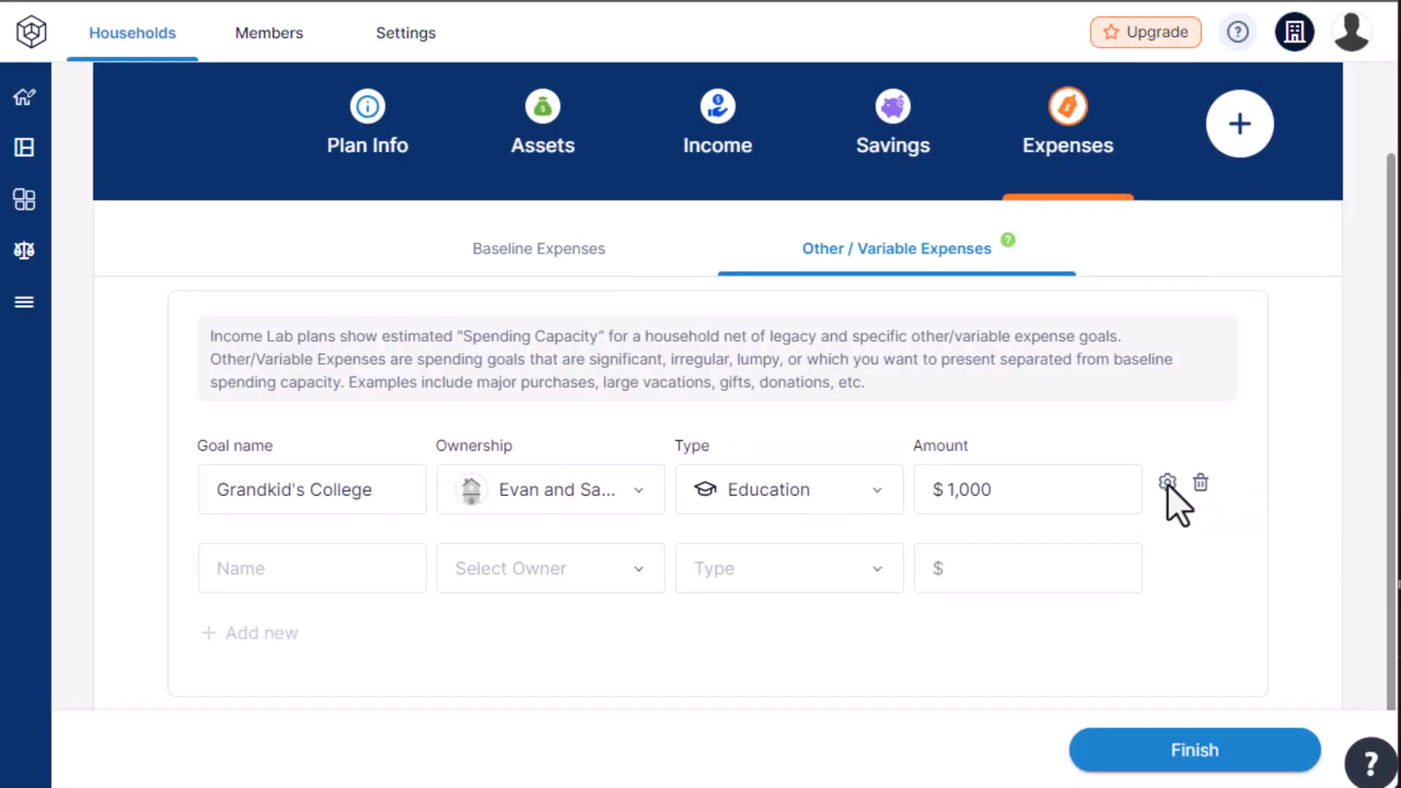
- Save Grandkid's College as a monthly $1,000 expense running 01/2030 through 12/2033
{"action": "left_click", "coordinate": [1165, 483]}
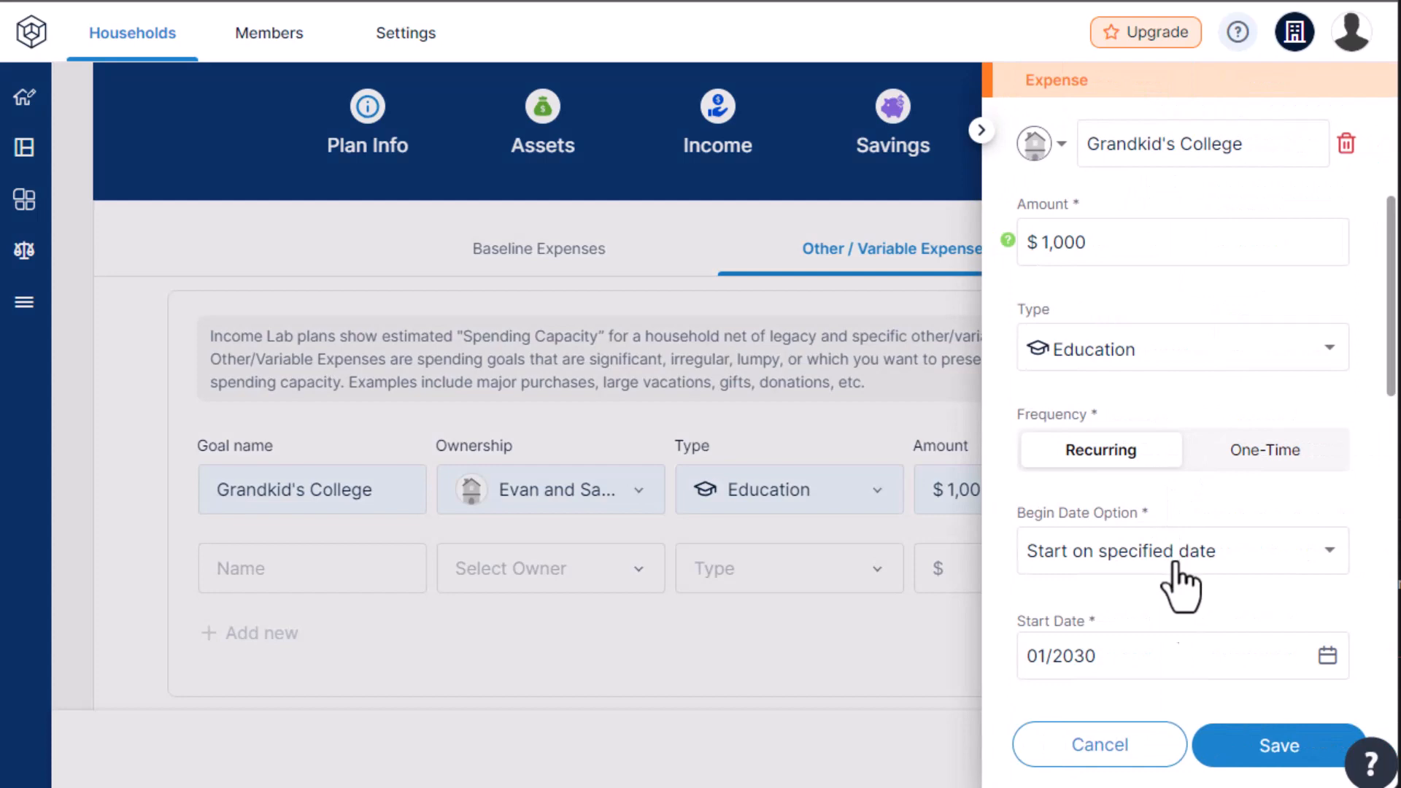
{"action": "mouse_move", "coordinate": [1328, 666]}
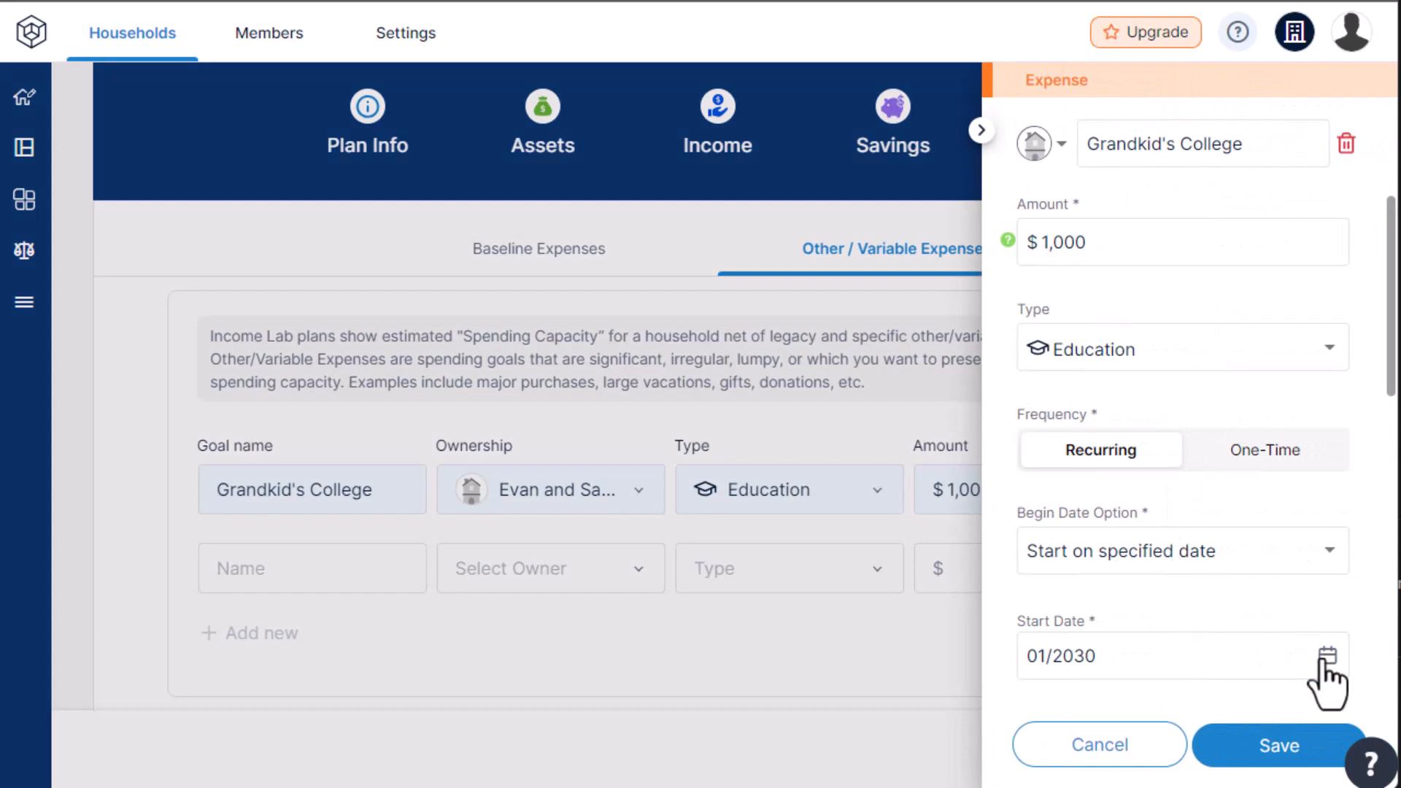
{"action": "scroll", "scroll_direction": "down", "scroll_amount": 3}
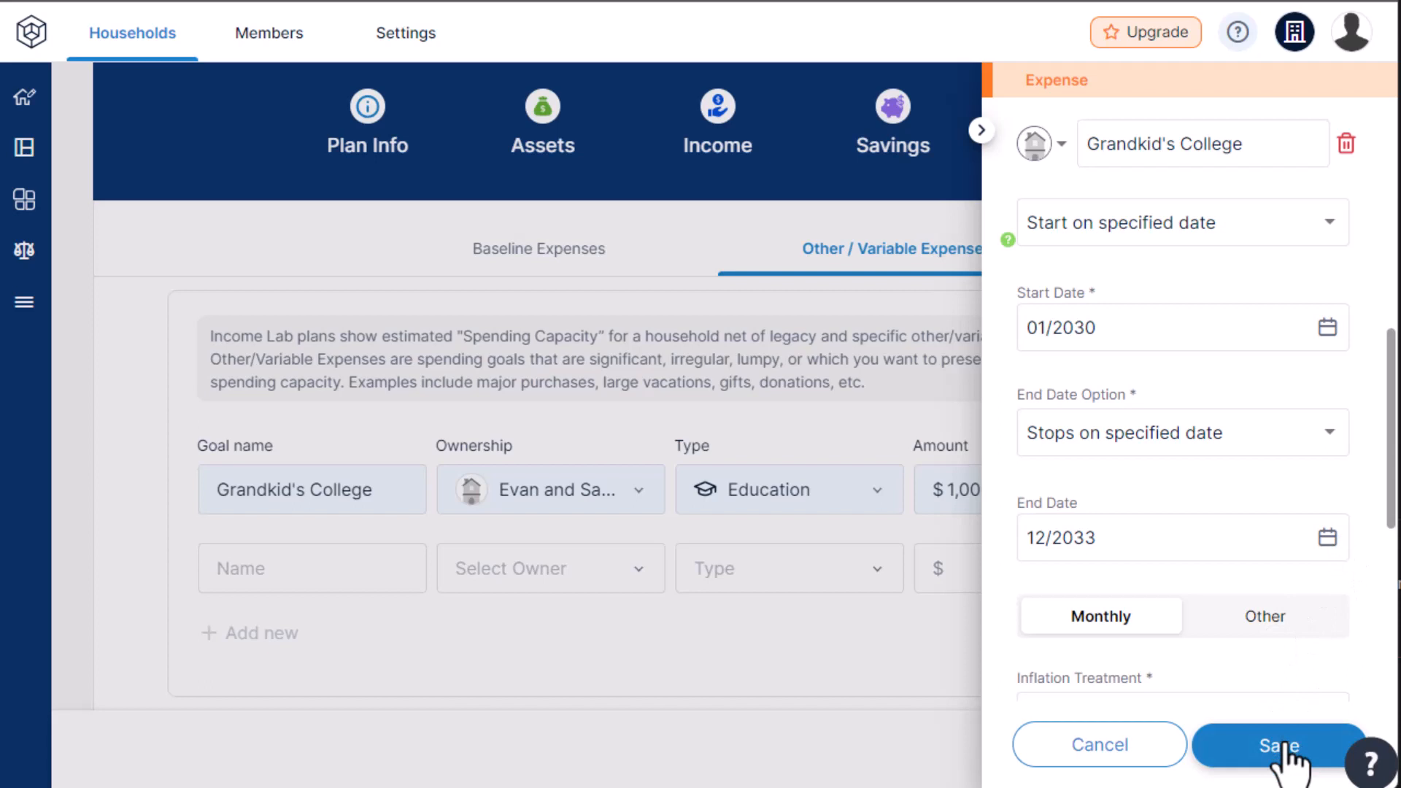
{"action": "left_click", "coordinate": [1277, 744]}
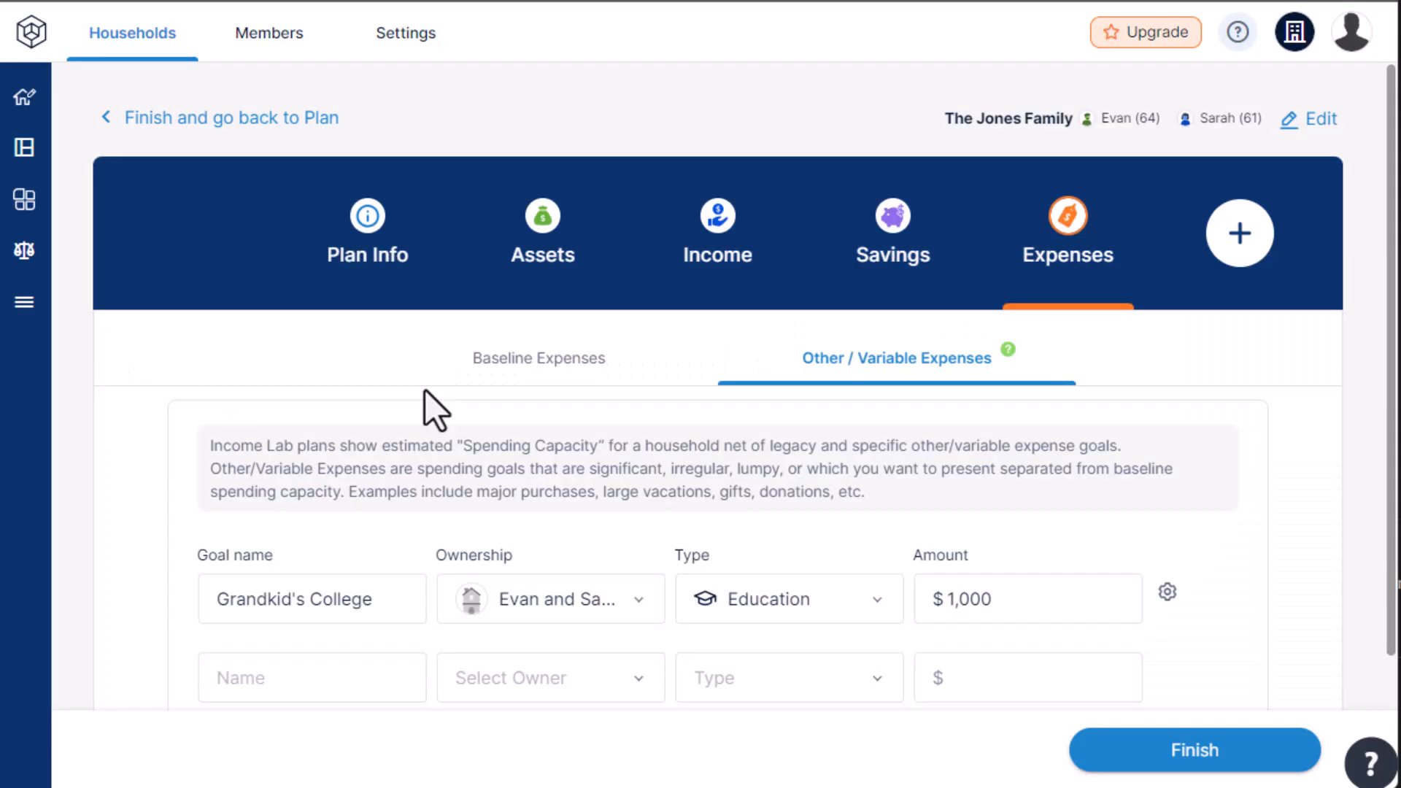
{"action": "mouse_move", "coordinate": [492, 394]}
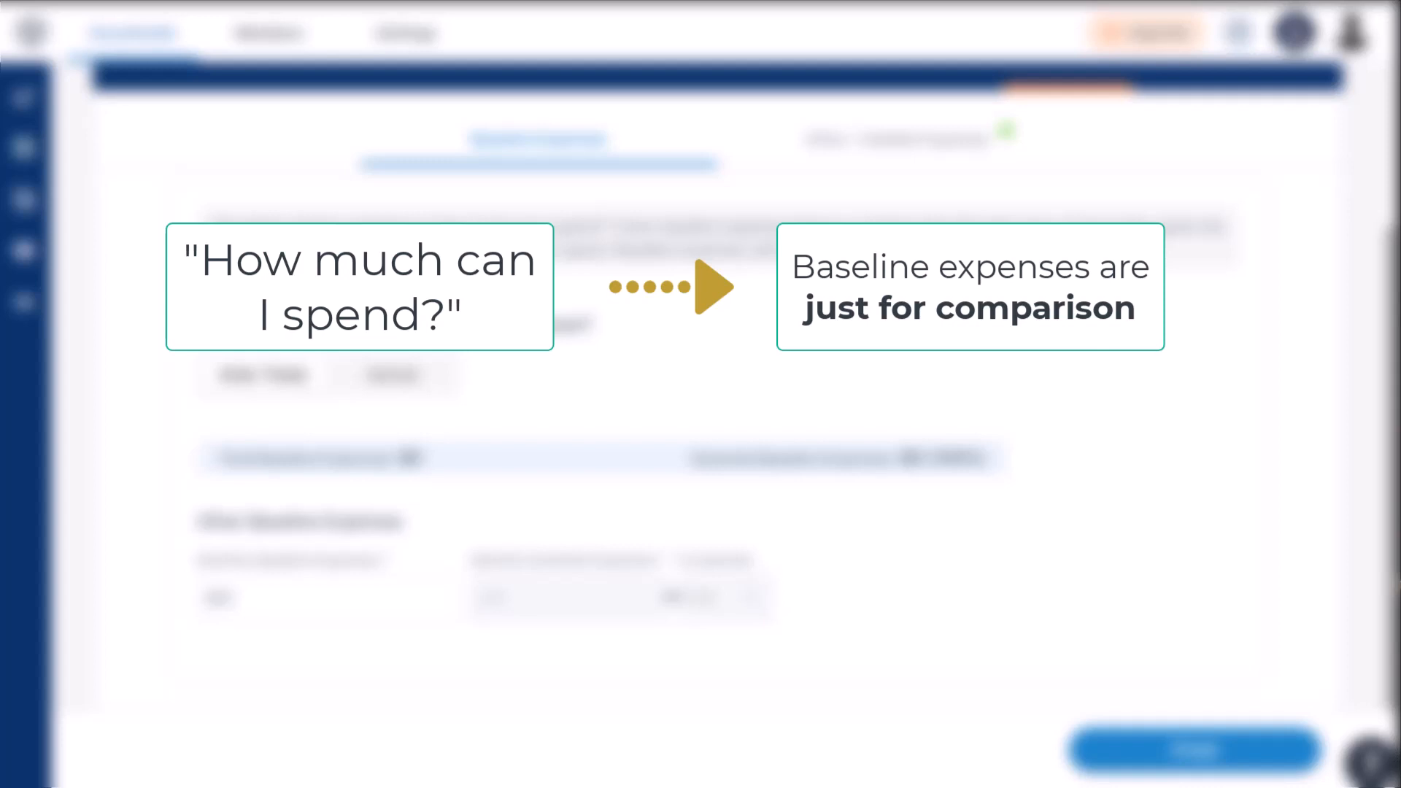
- Switch the Expenses section to Baseline Expenses, showing the $10,000 monthly total
{"action": "left_click", "coordinate": [325, 597]}
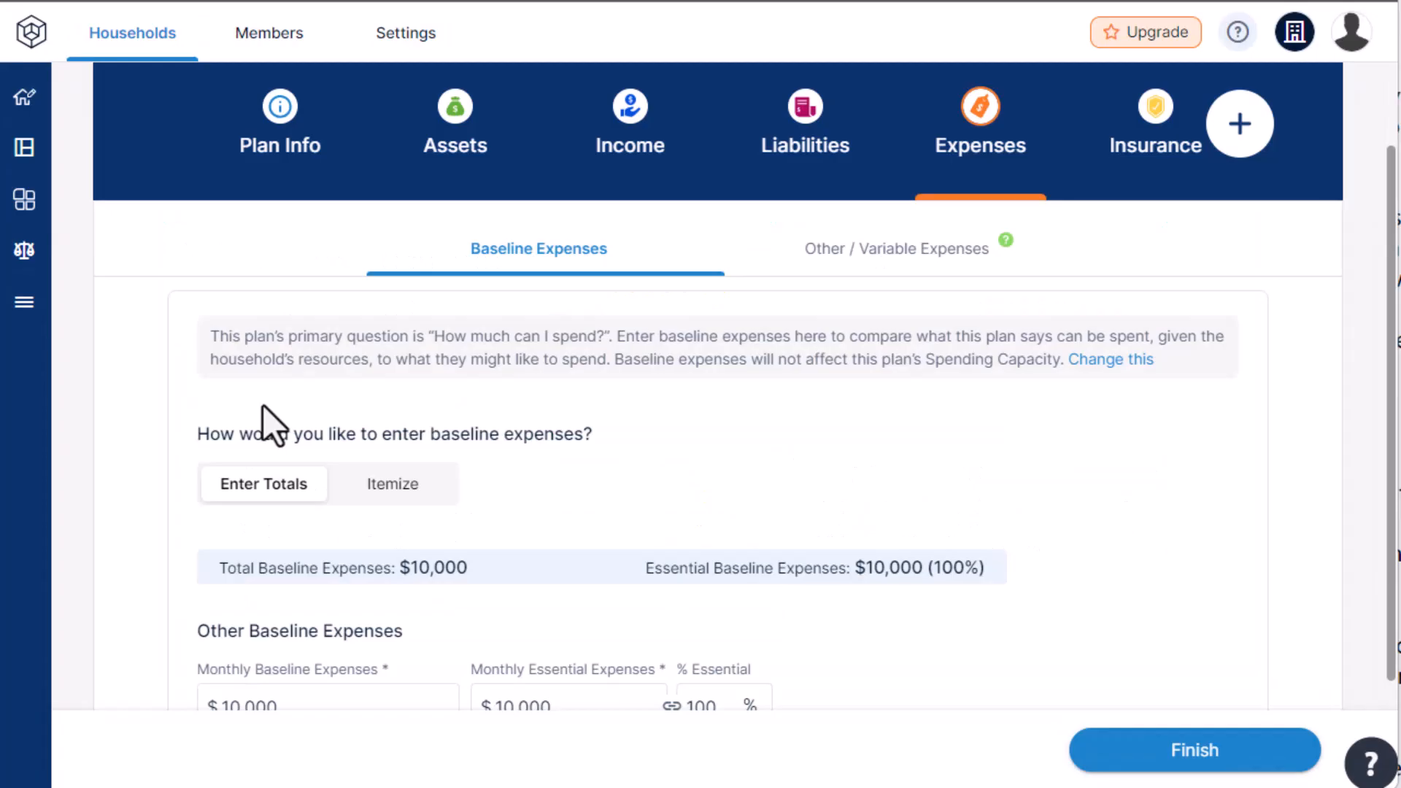
- Enter baseline expenses as a $10,000 monthly total and bring up the Primary Plan Question dialog
{"action": "scroll", "scroll_direction": "down", "scroll_amount": 3}
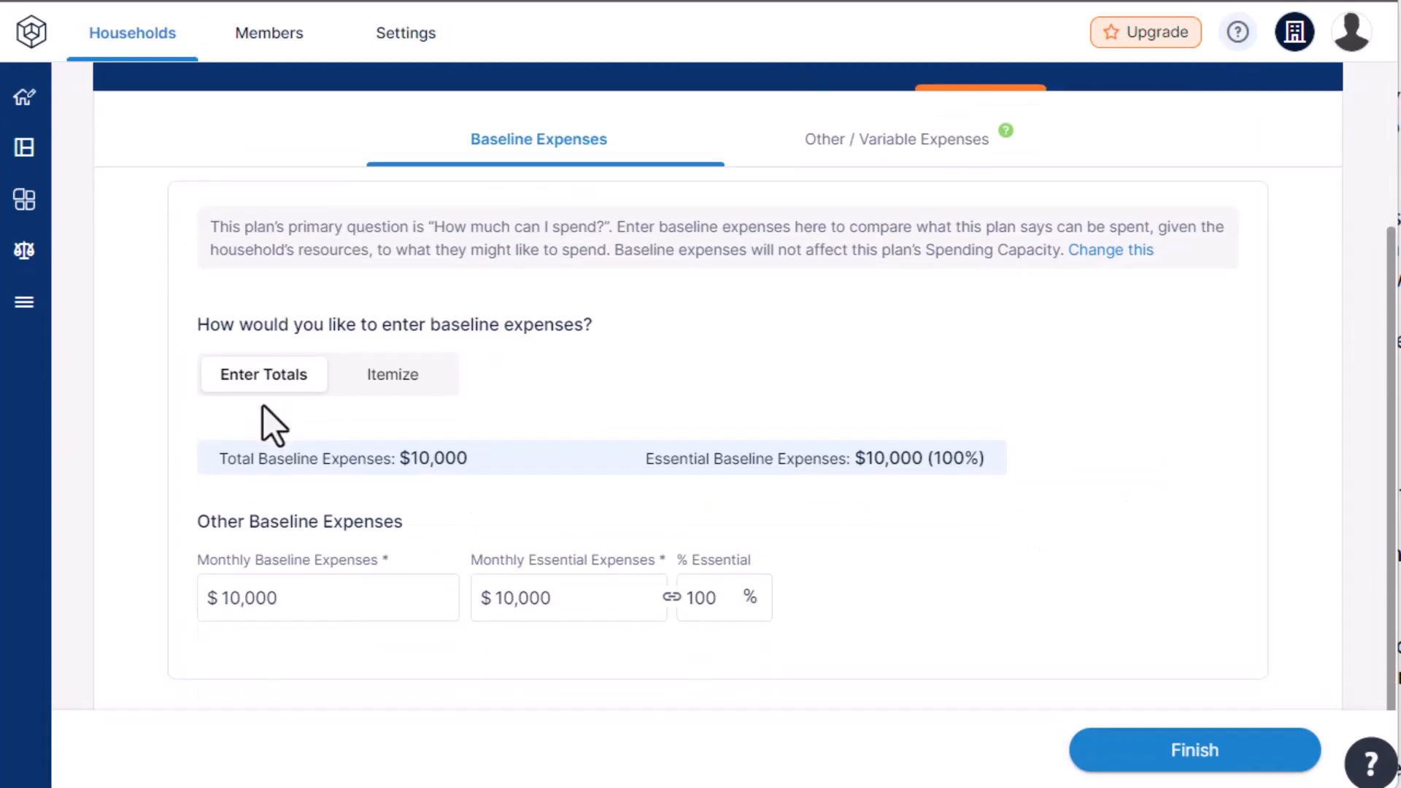
{"action": "left_click", "coordinate": [391, 374]}
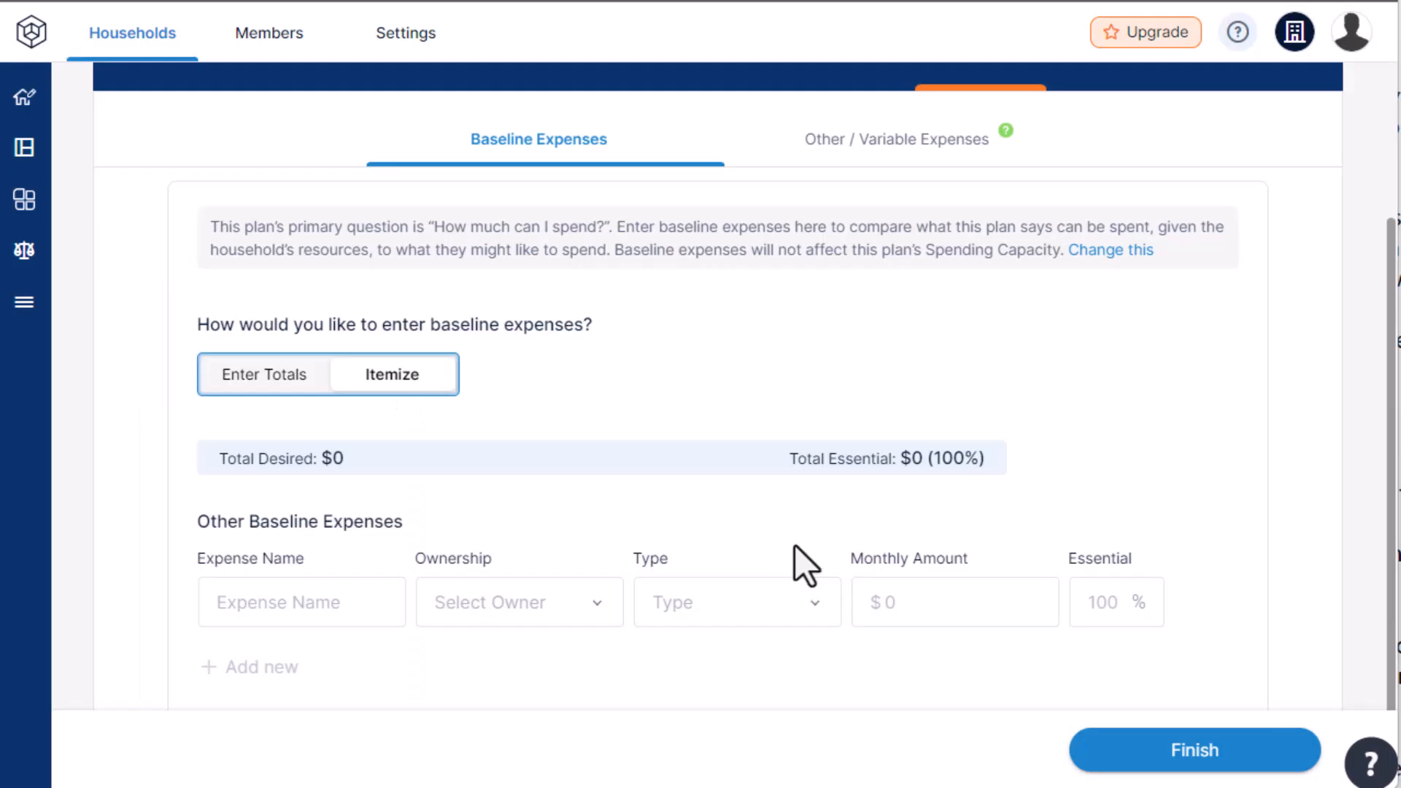
{"action": "left_click", "coordinate": [263, 374]}
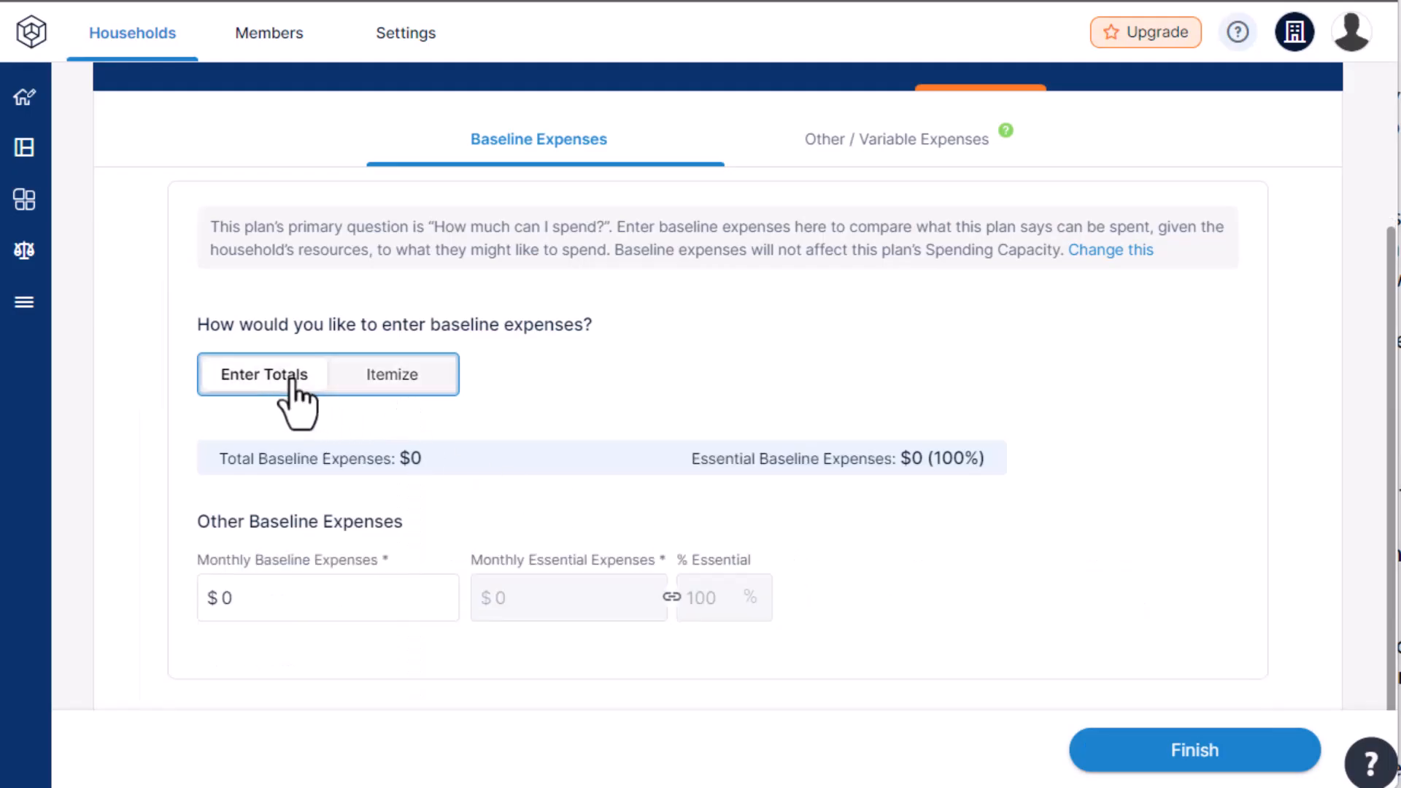
{"action": "left_click", "coordinate": [326, 597]}
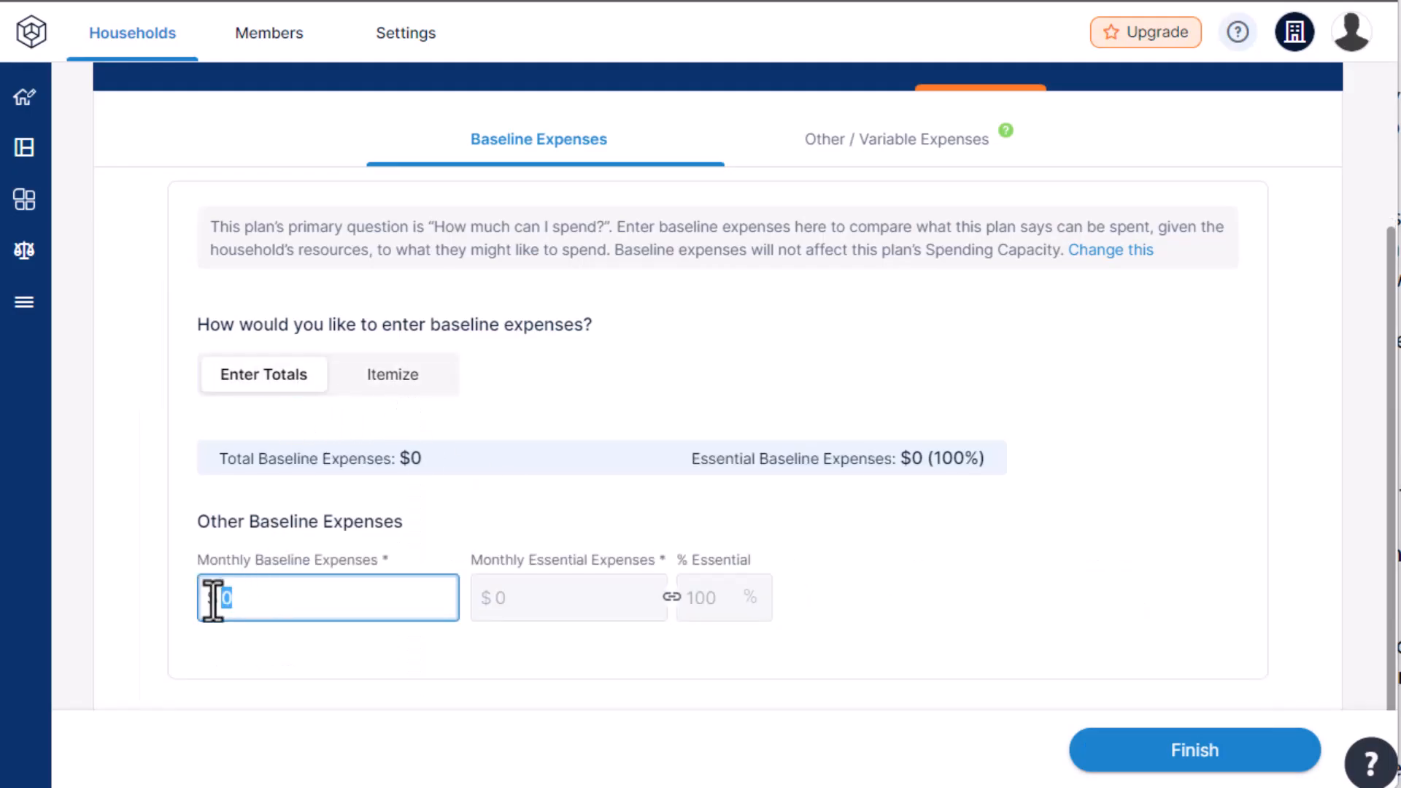
{"action": "type", "text": "10,000"}
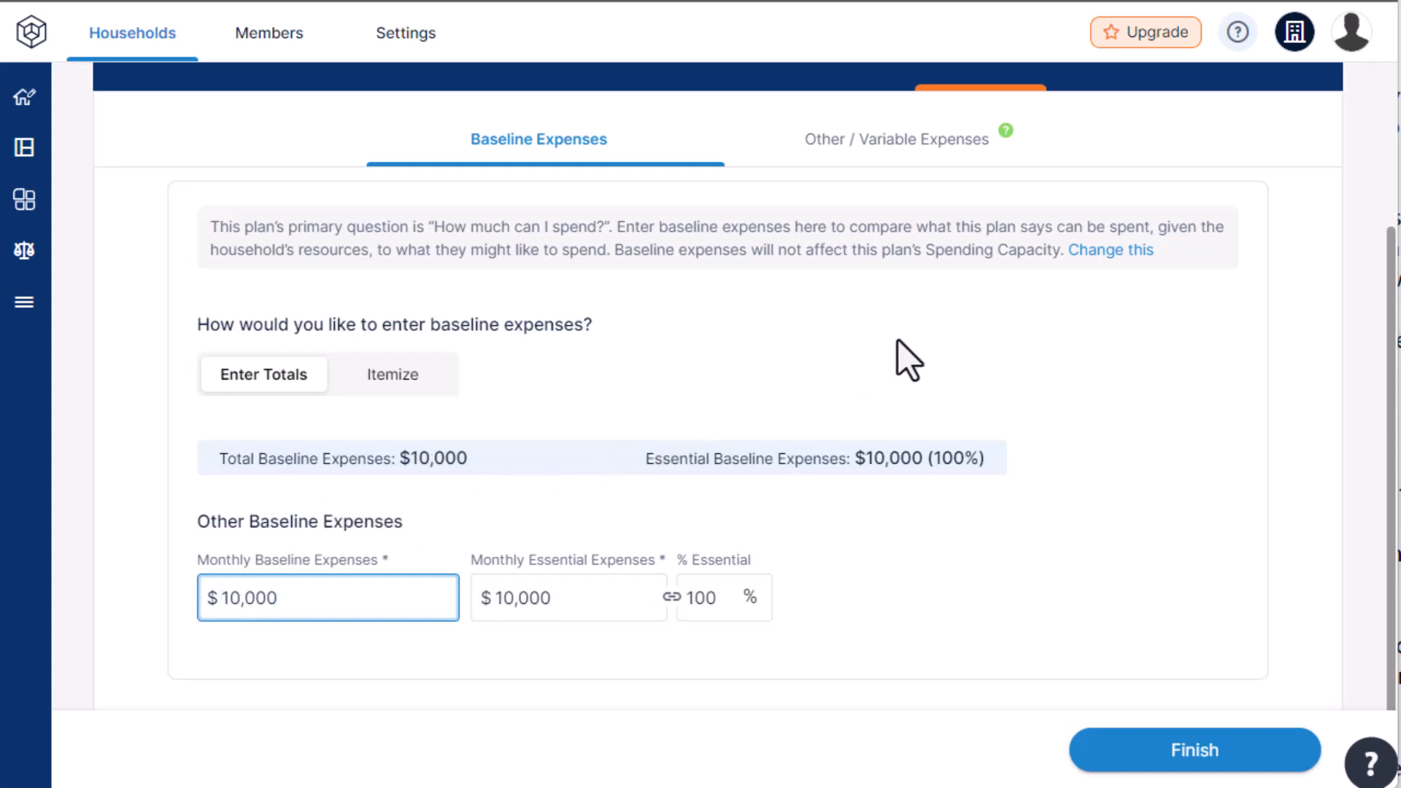
{"action": "left_click", "coordinate": [1110, 250]}
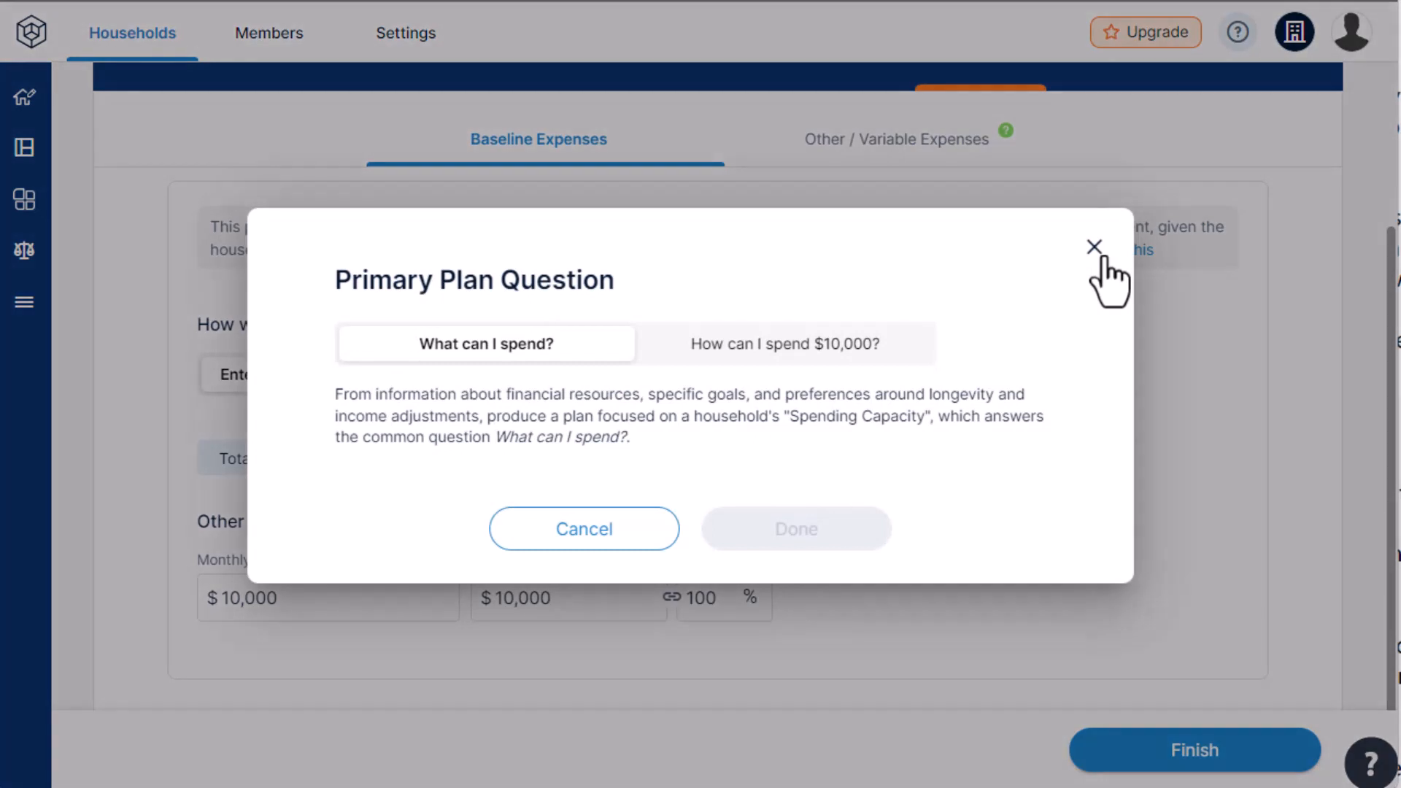
- Compare 'How can I spend $10,000?' with 'What can I spend?' and cancel without changing it
{"action": "left_click", "coordinate": [787, 345]}
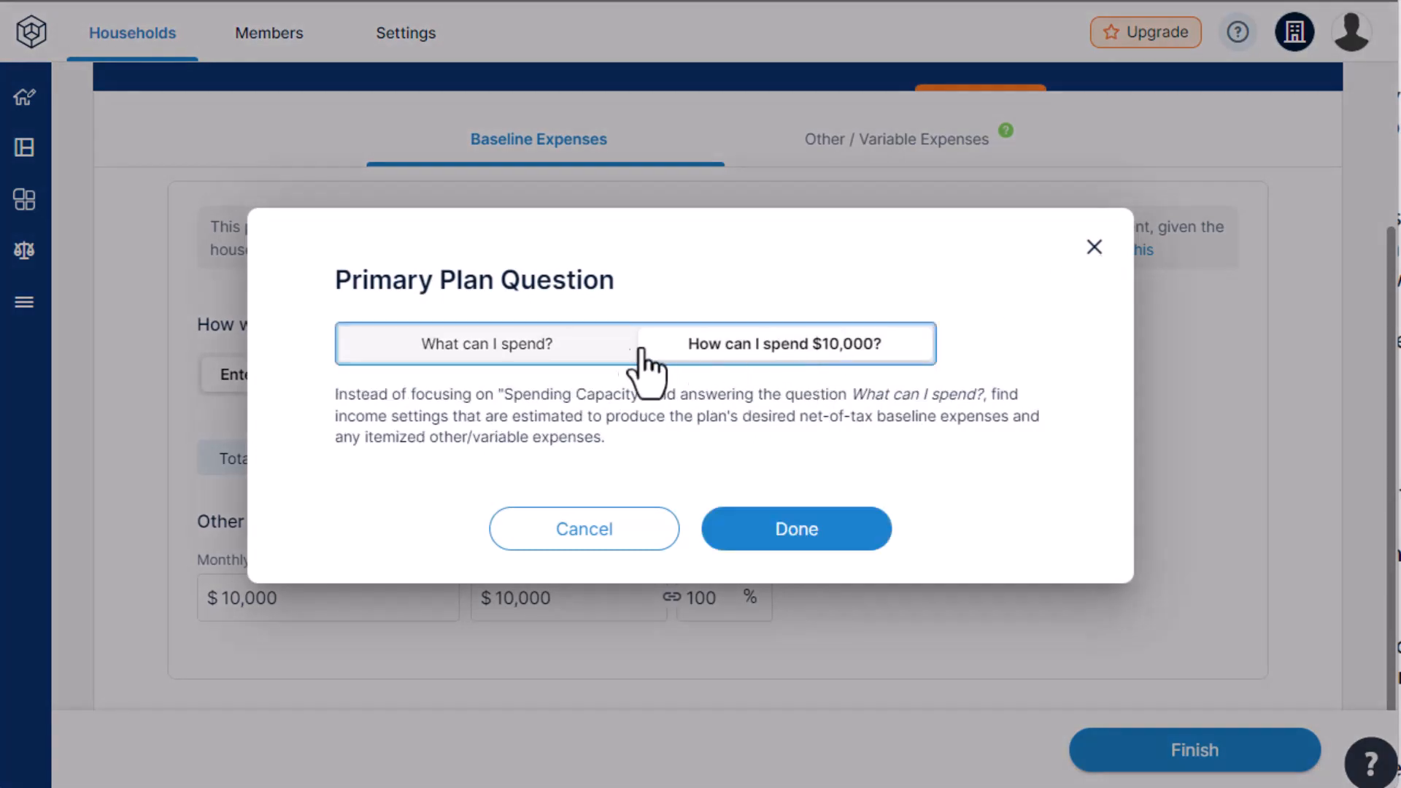
{"action": "left_click", "coordinate": [486, 344]}
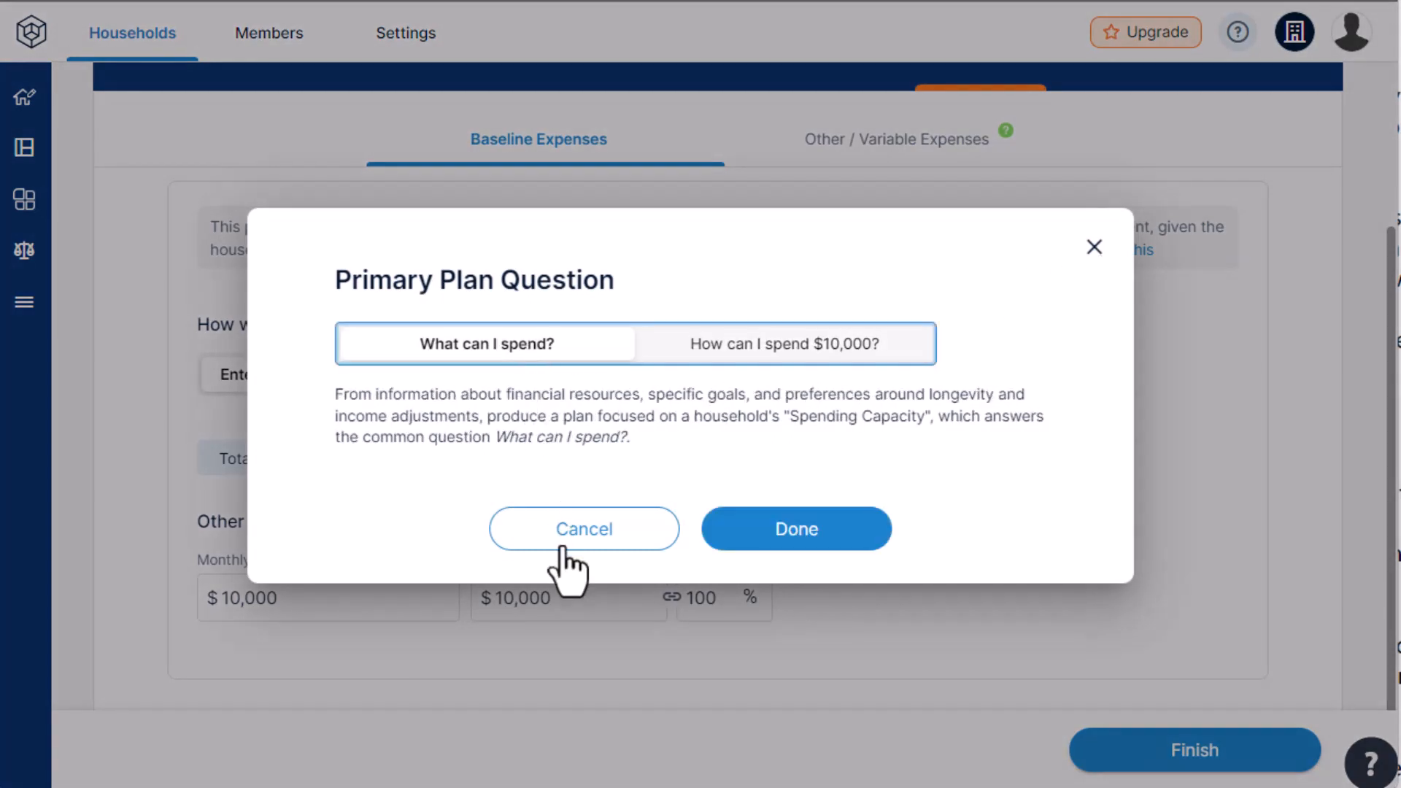
{"action": "left_click", "coordinate": [582, 528]}
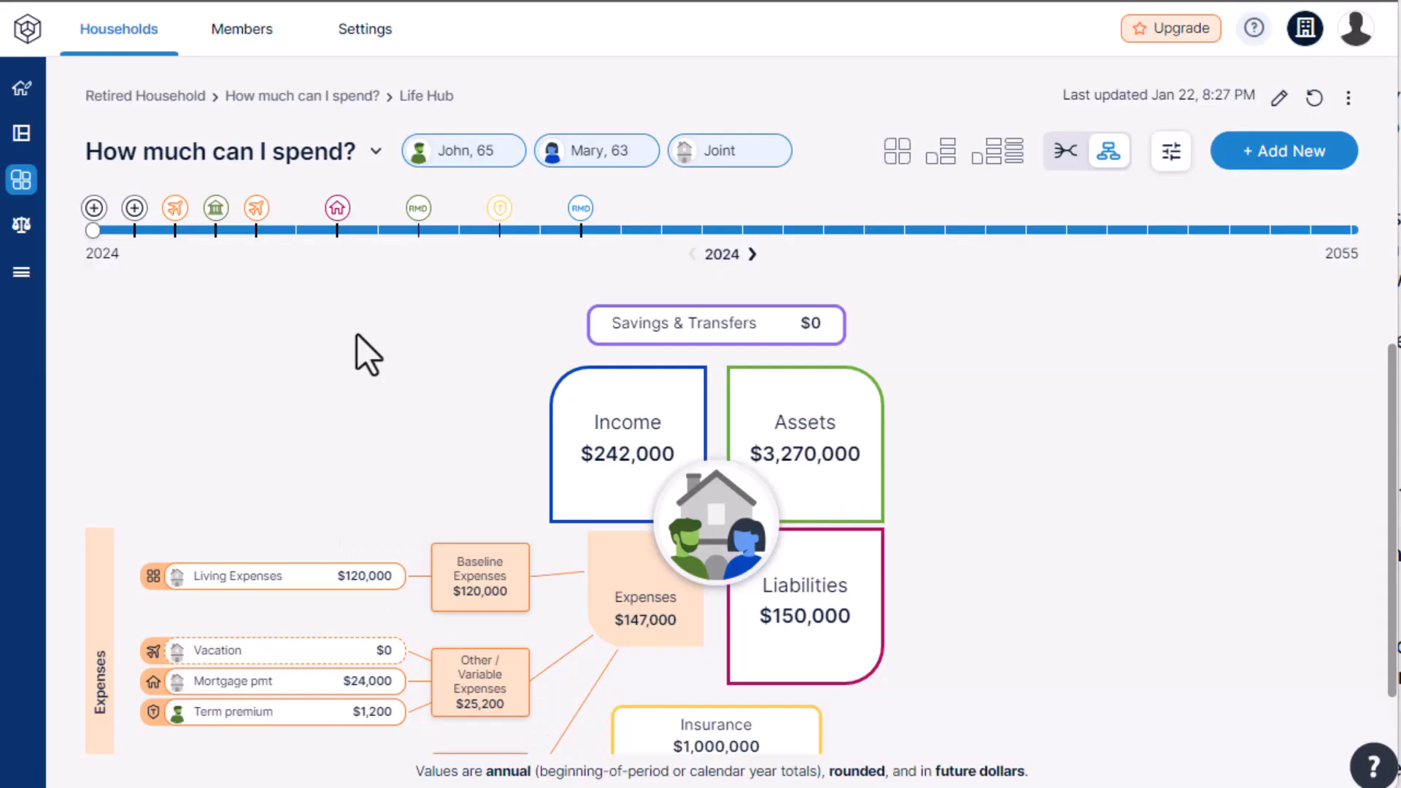
{"action": "mouse_move", "coordinate": [889, 237]}
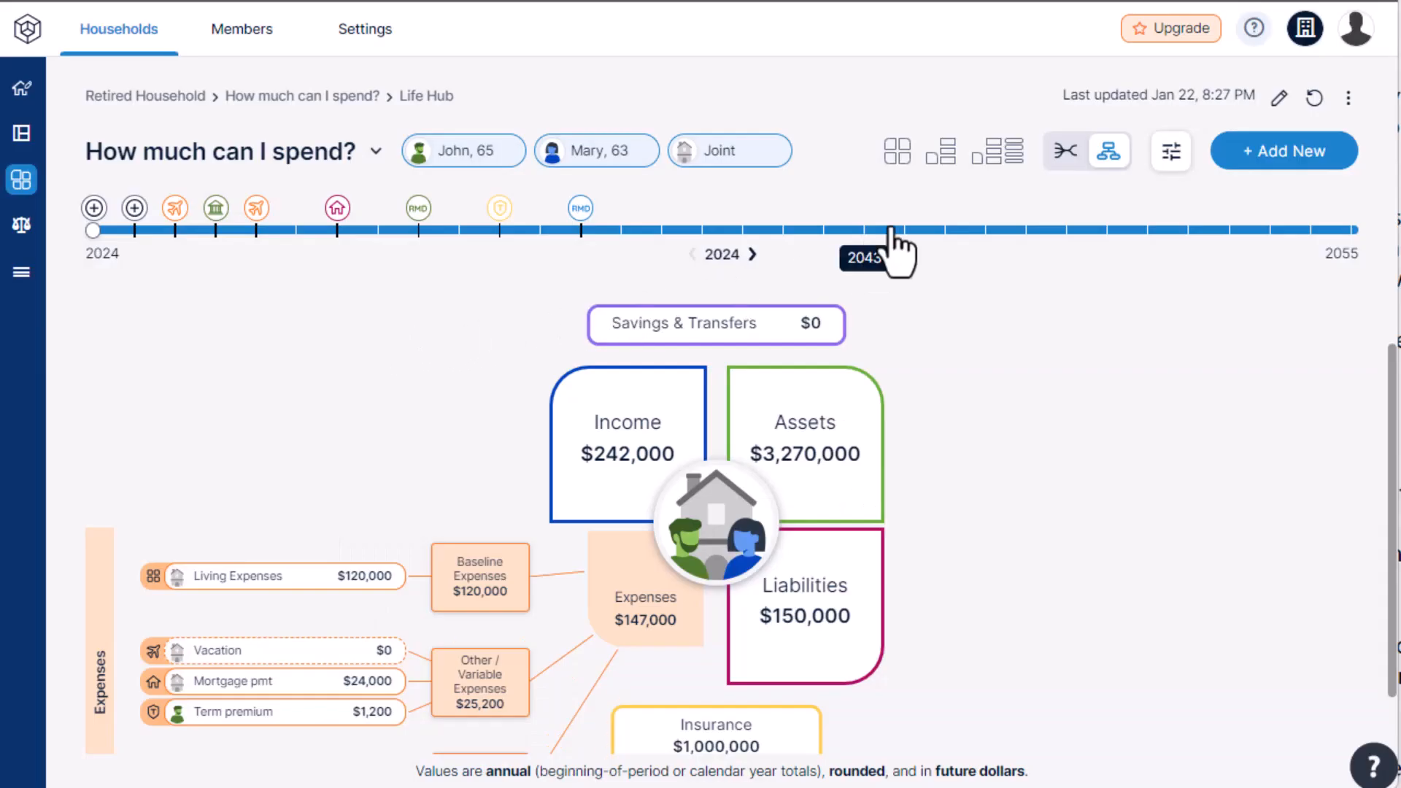
- Show the 2024 Sankey flow: $242,116 income, $146,916 expenses, $95,200 surplus
{"action": "left_click", "coordinate": [1109, 150]}
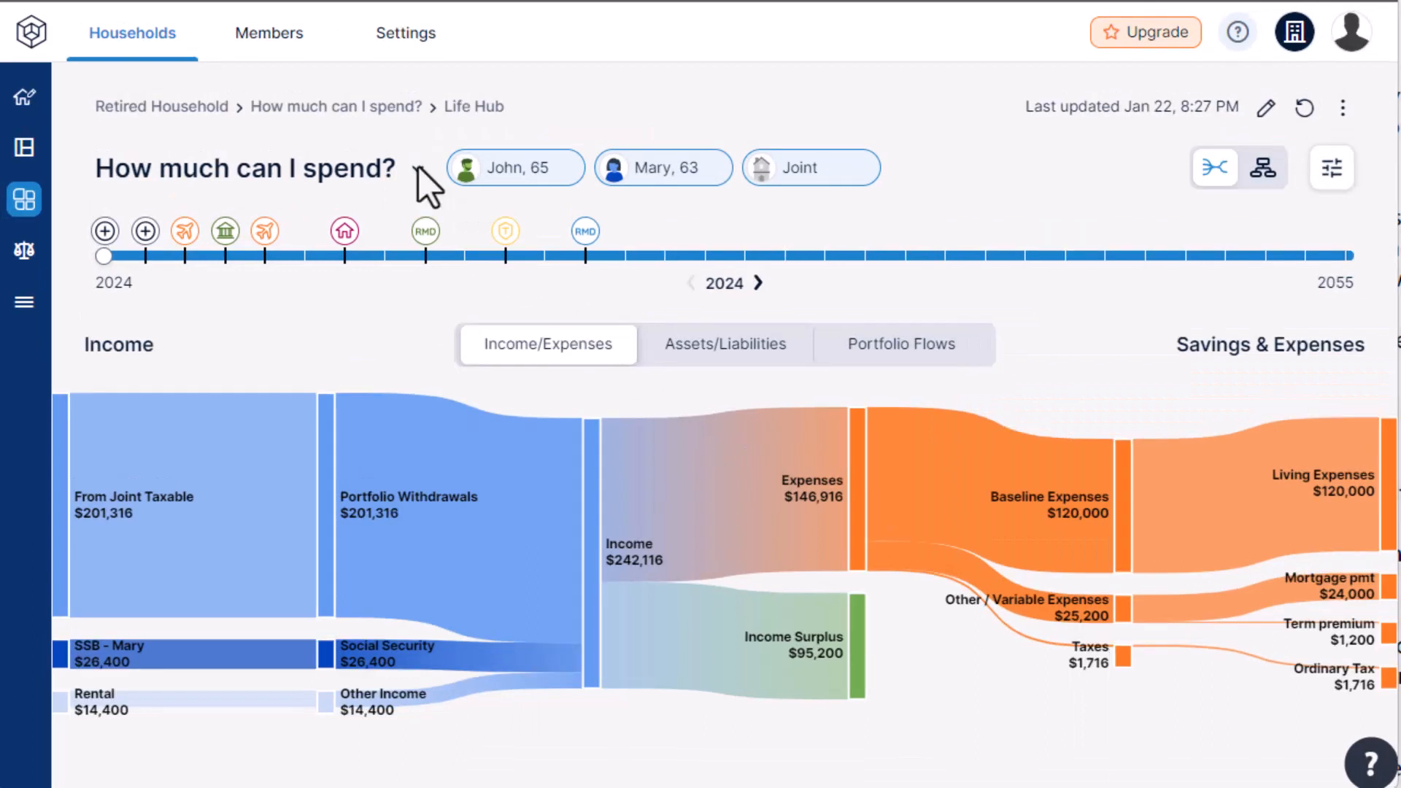
- Switch to the 'Spend $10k' plan and advance its flow chart to 2028
{"action": "left_click", "coordinate": [245, 167]}
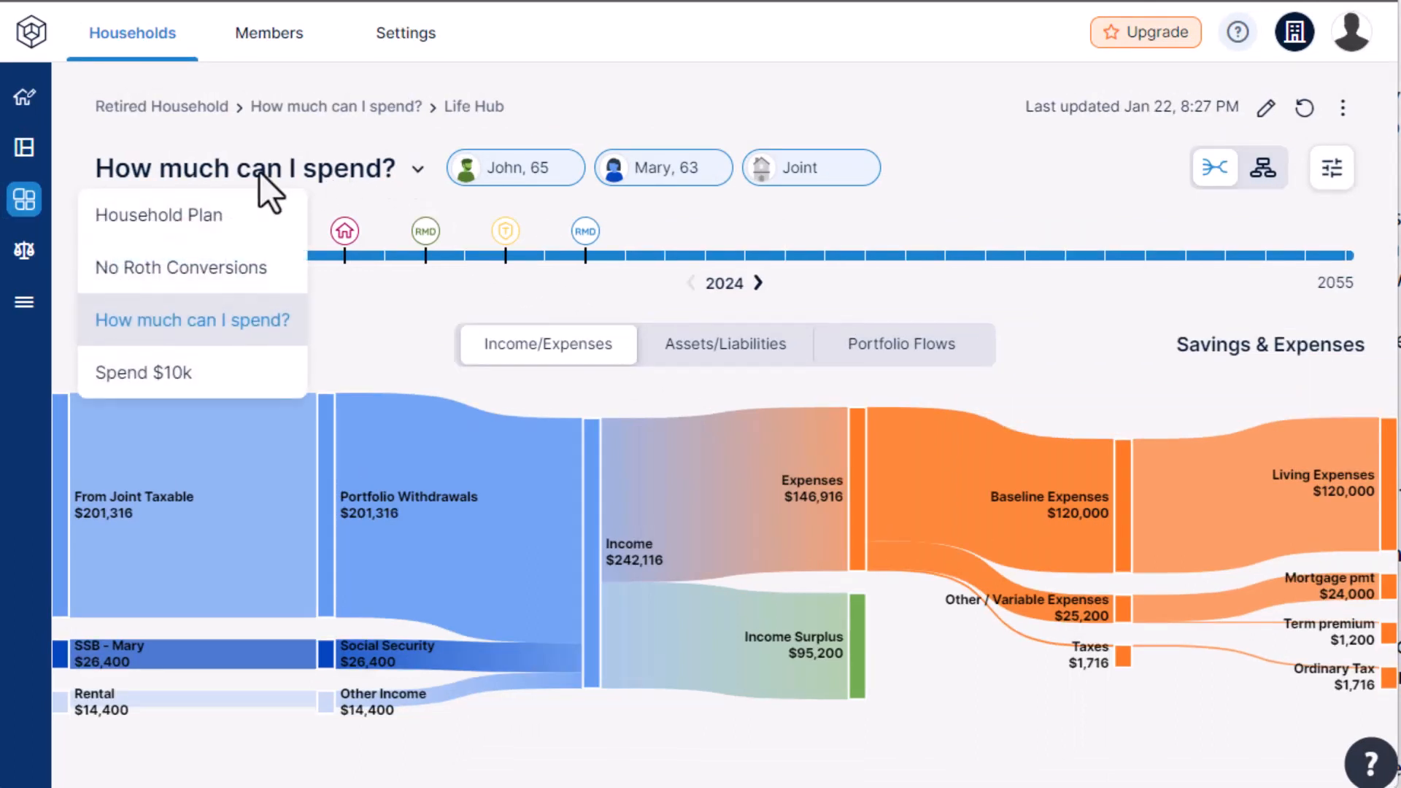
{"action": "left_click", "coordinate": [142, 372]}
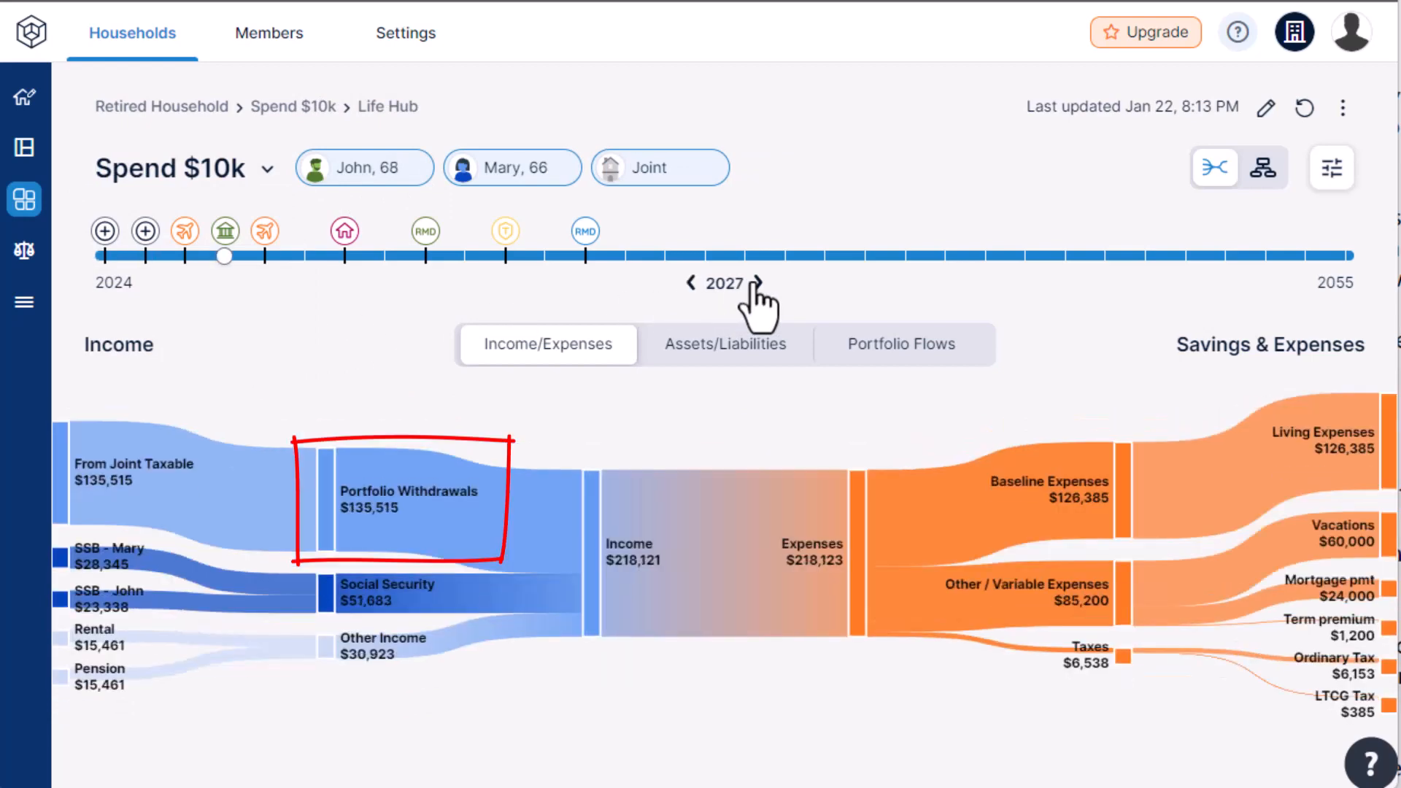
{"action": "left_click", "coordinate": [759, 283]}
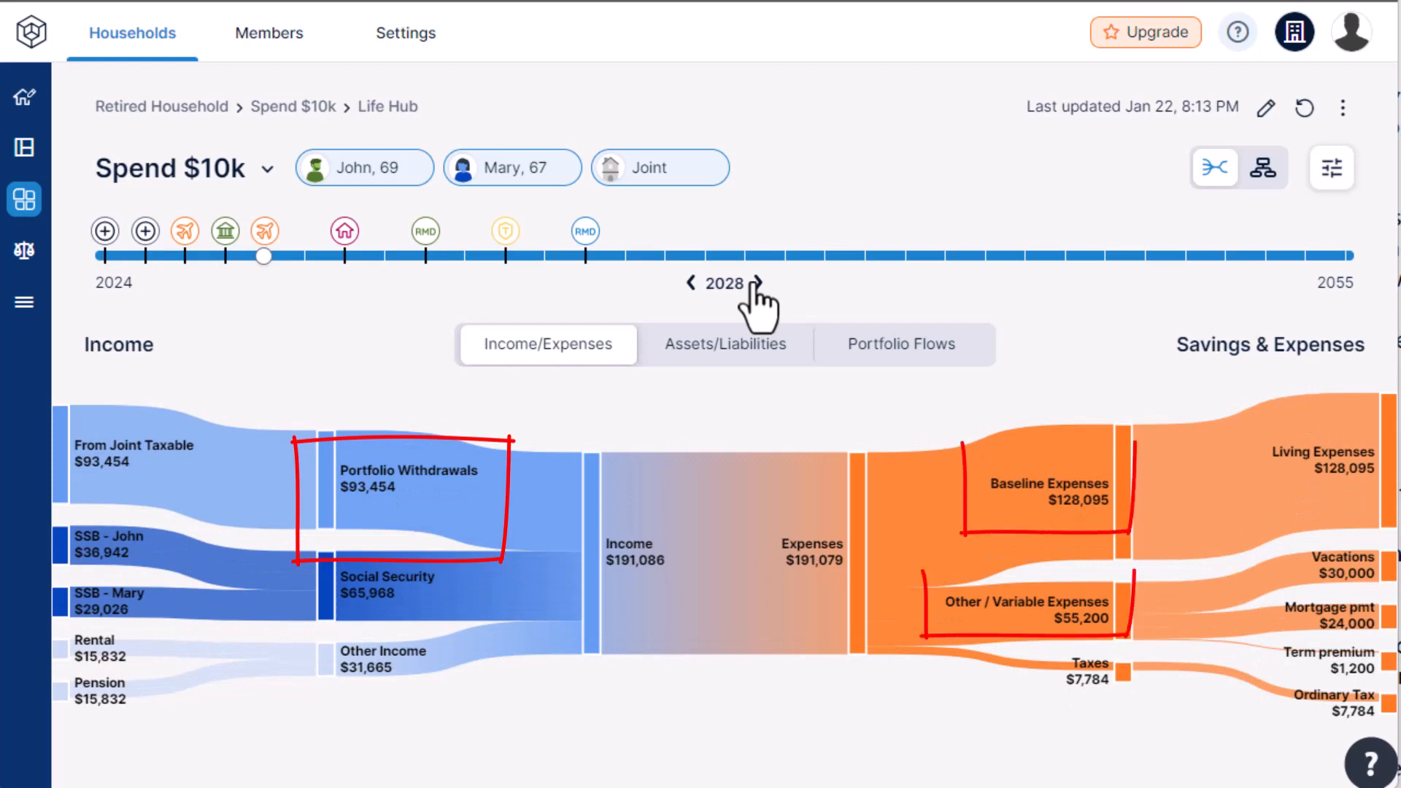